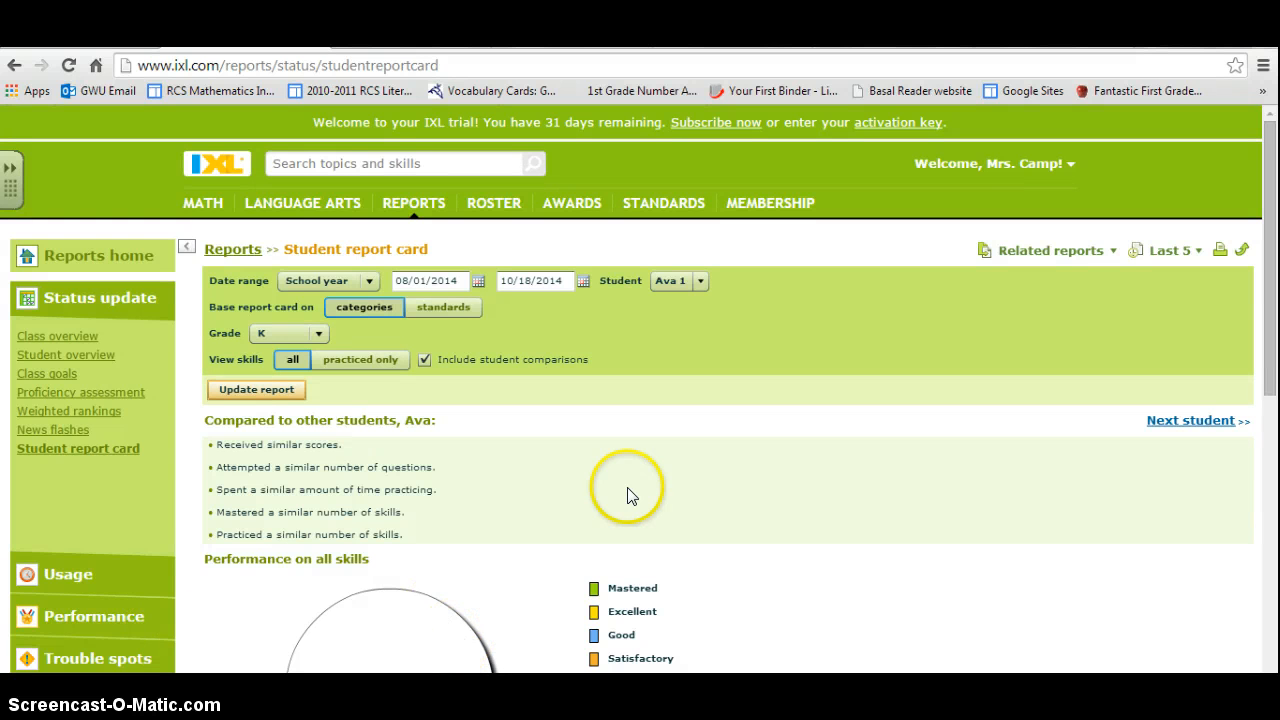
mouse_move(878, 262)
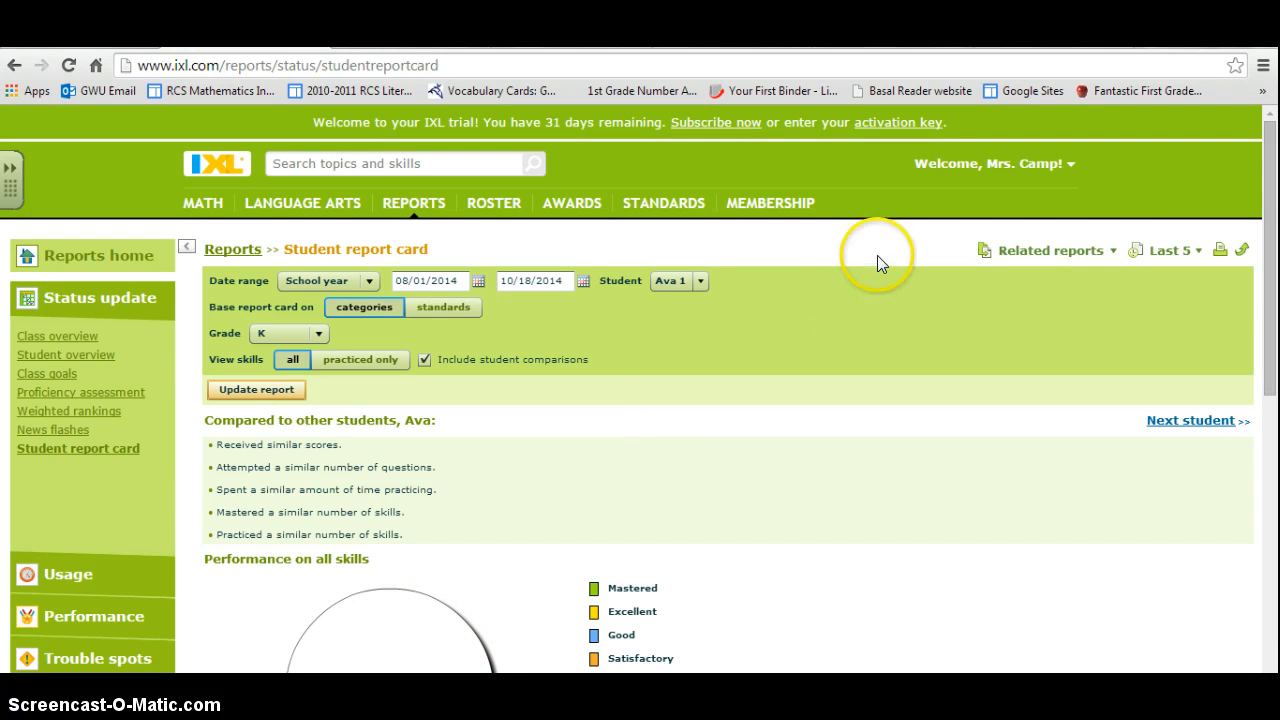
mouse_move(844, 308)
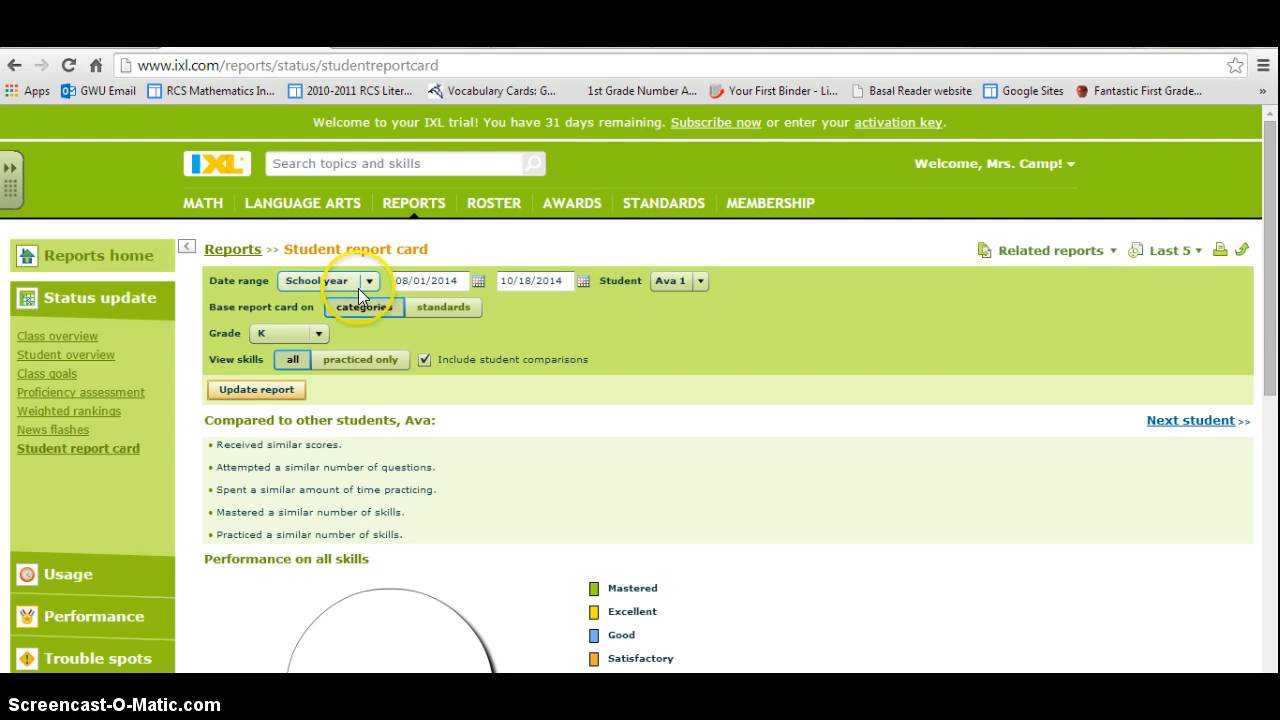
mouse_move(202, 204)
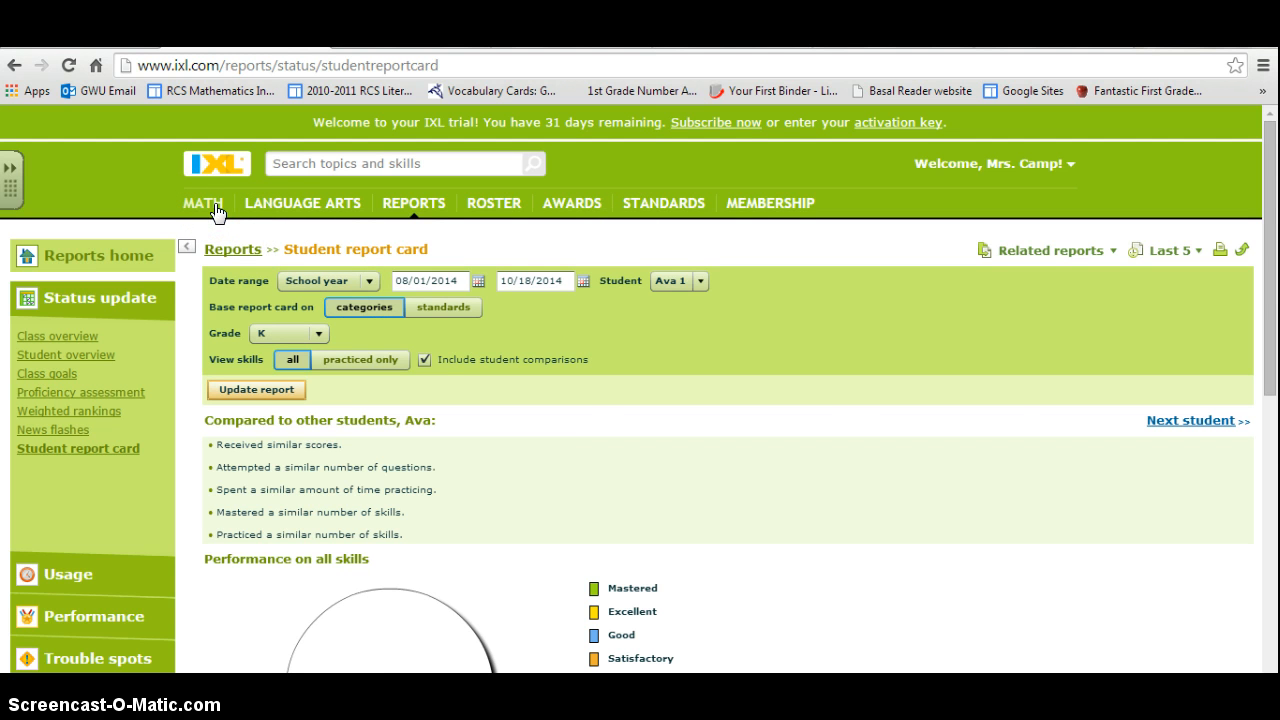
Show all first-grade math skills and scroll through the skill categories
left_click(202, 204)
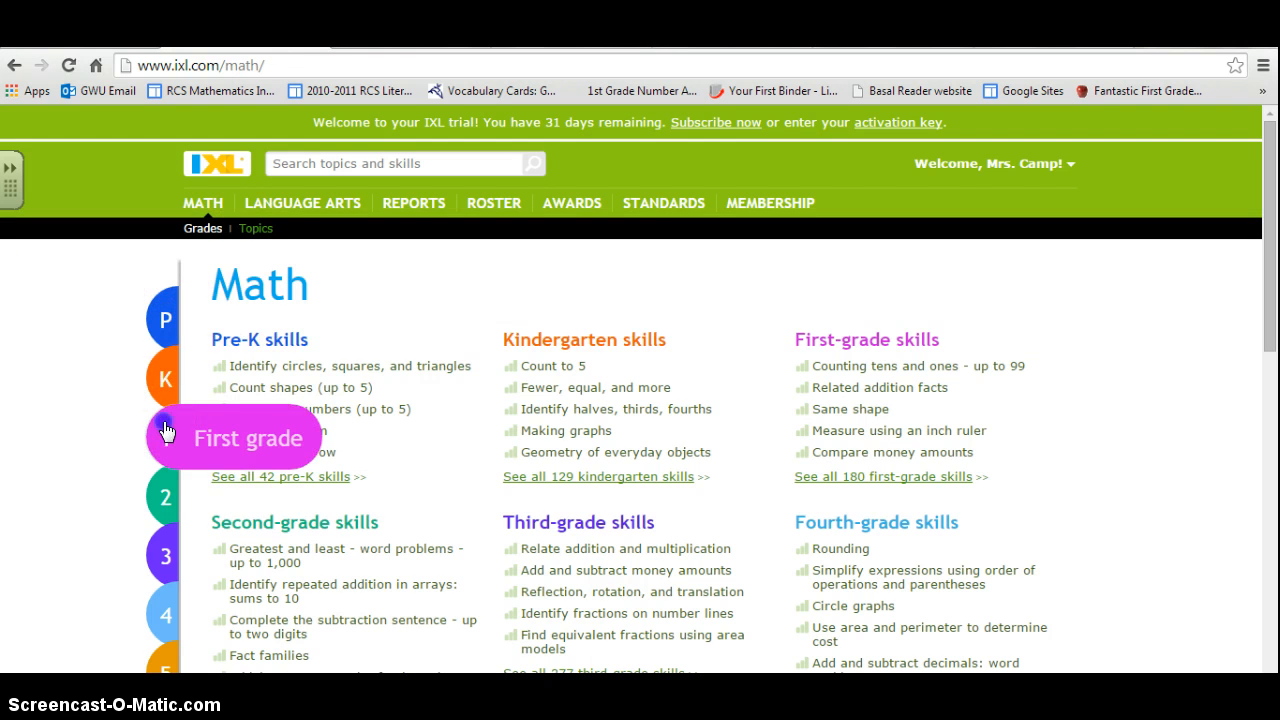
left_click(248, 438)
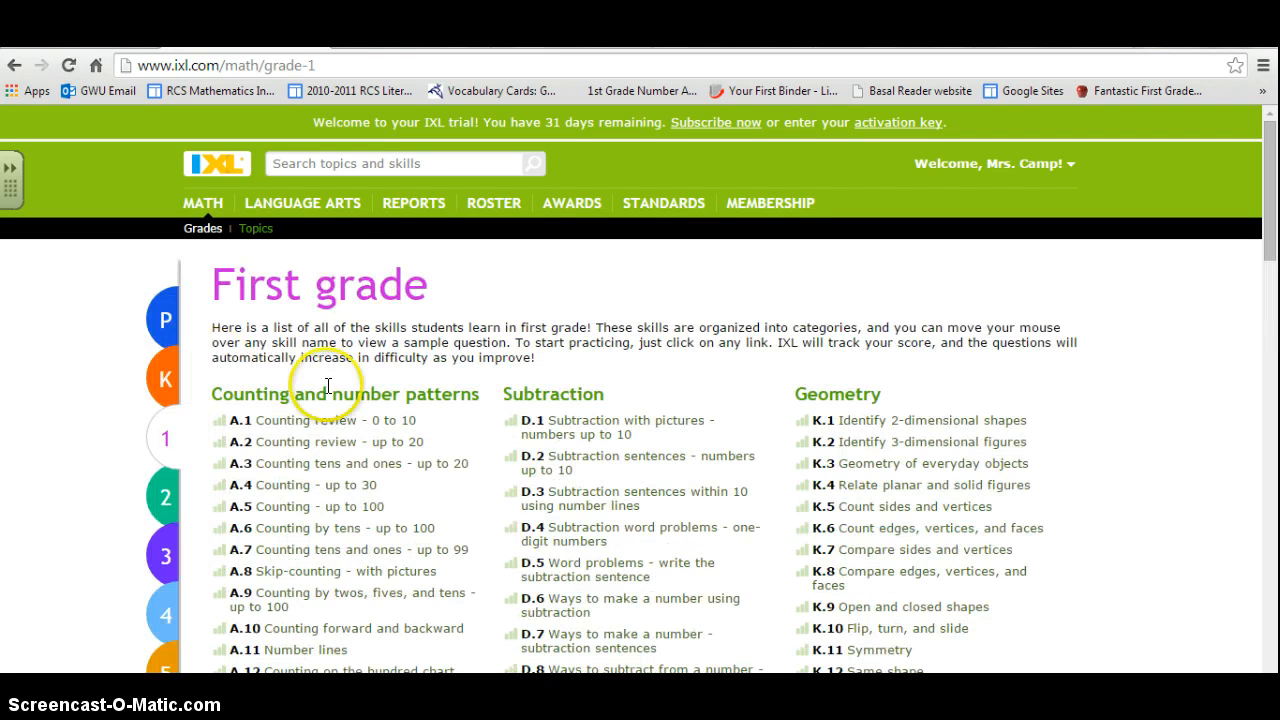
mouse_move(340, 448)
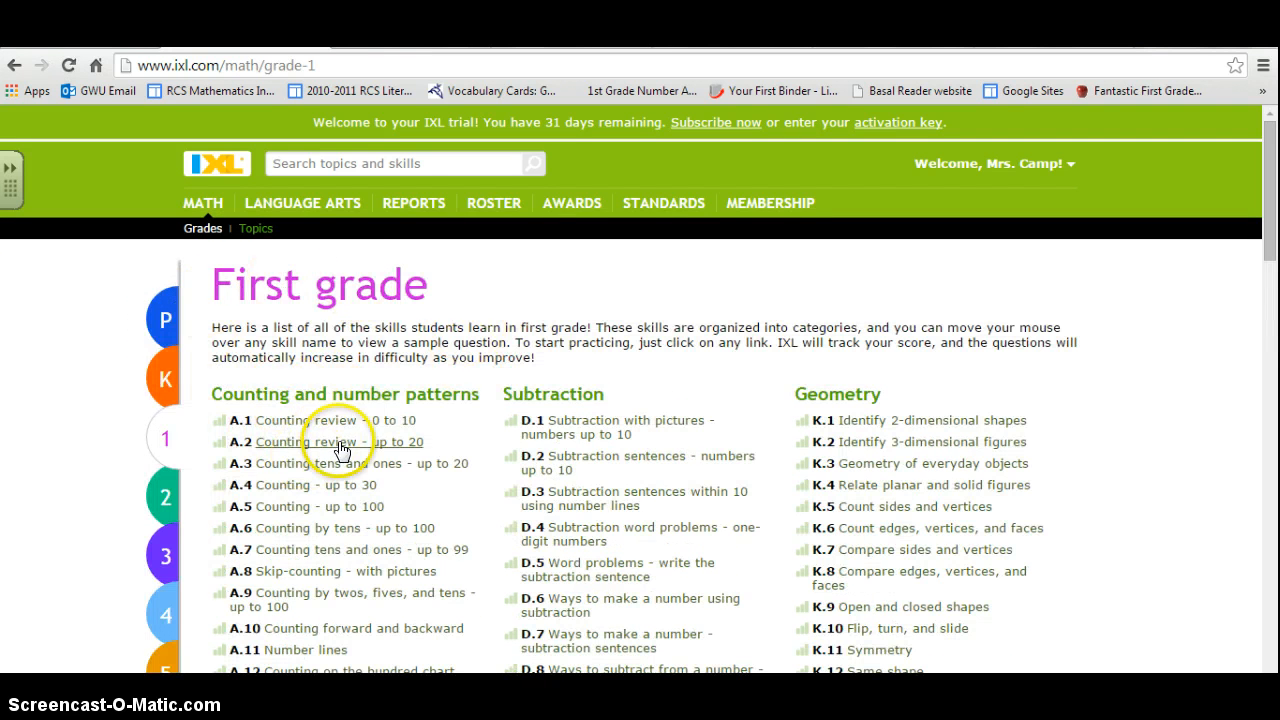
mouse_move(1228, 236)
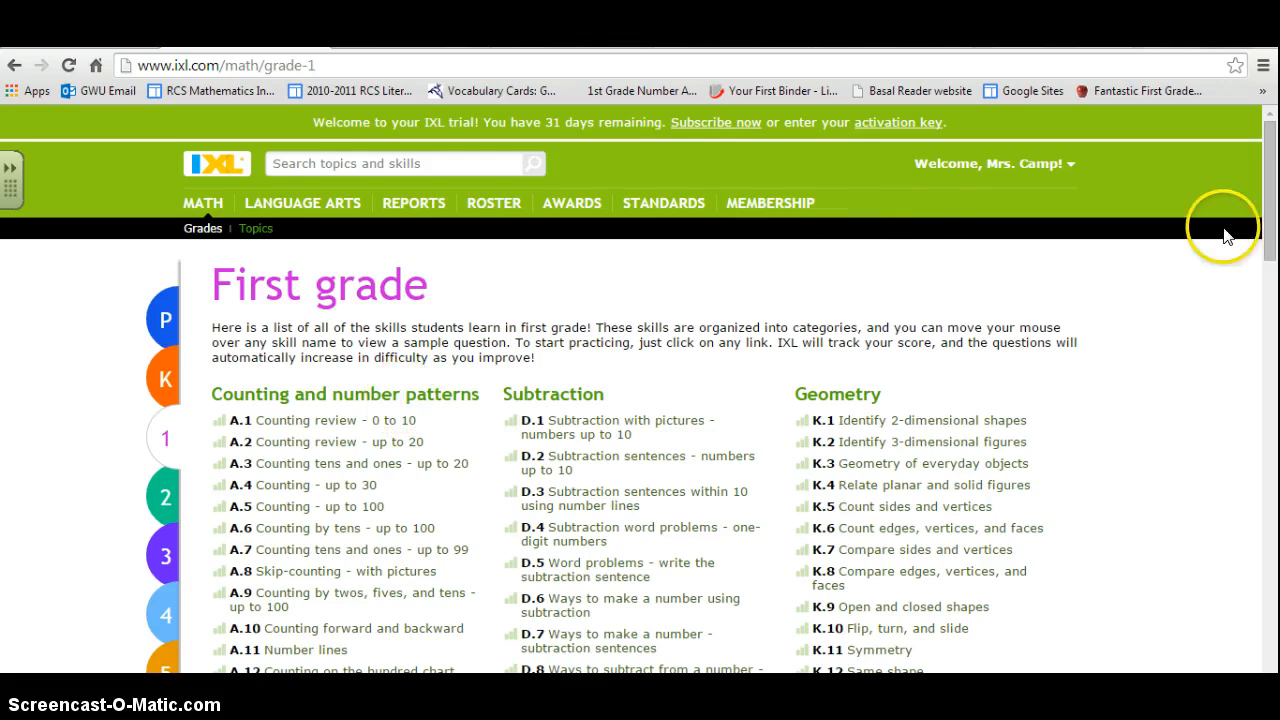
scroll("down", 3)
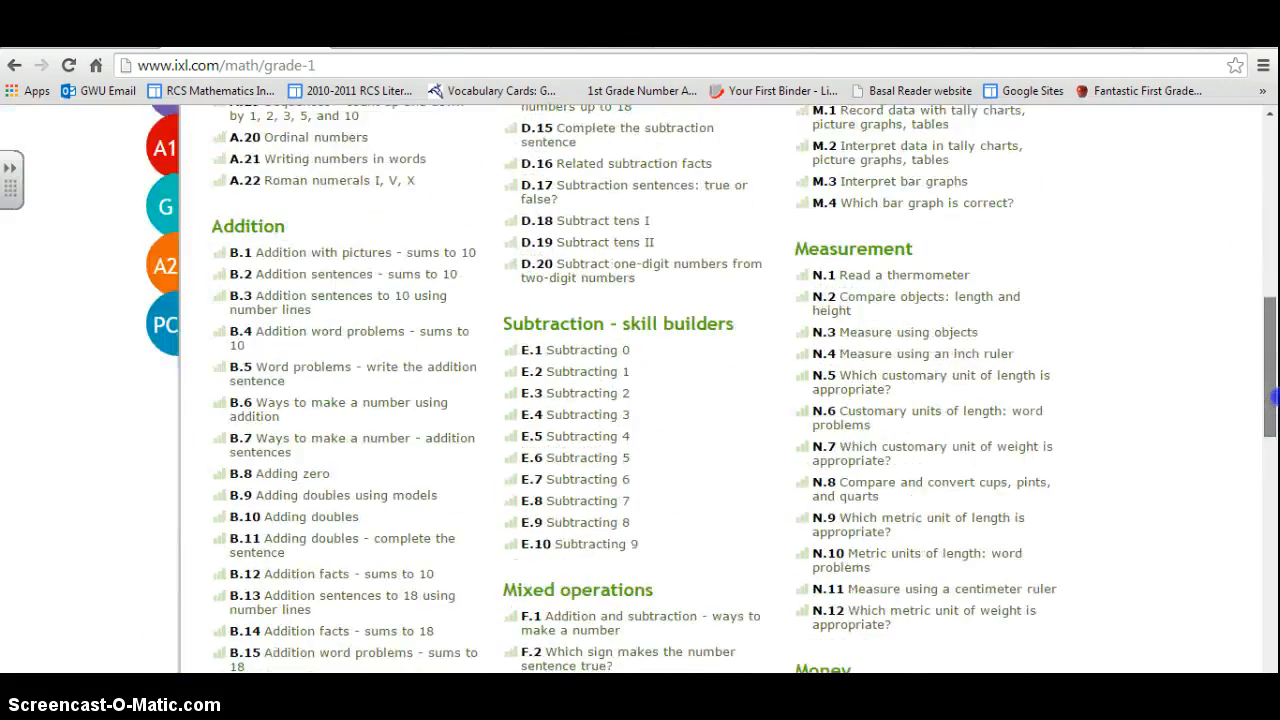
scroll("down", 3)
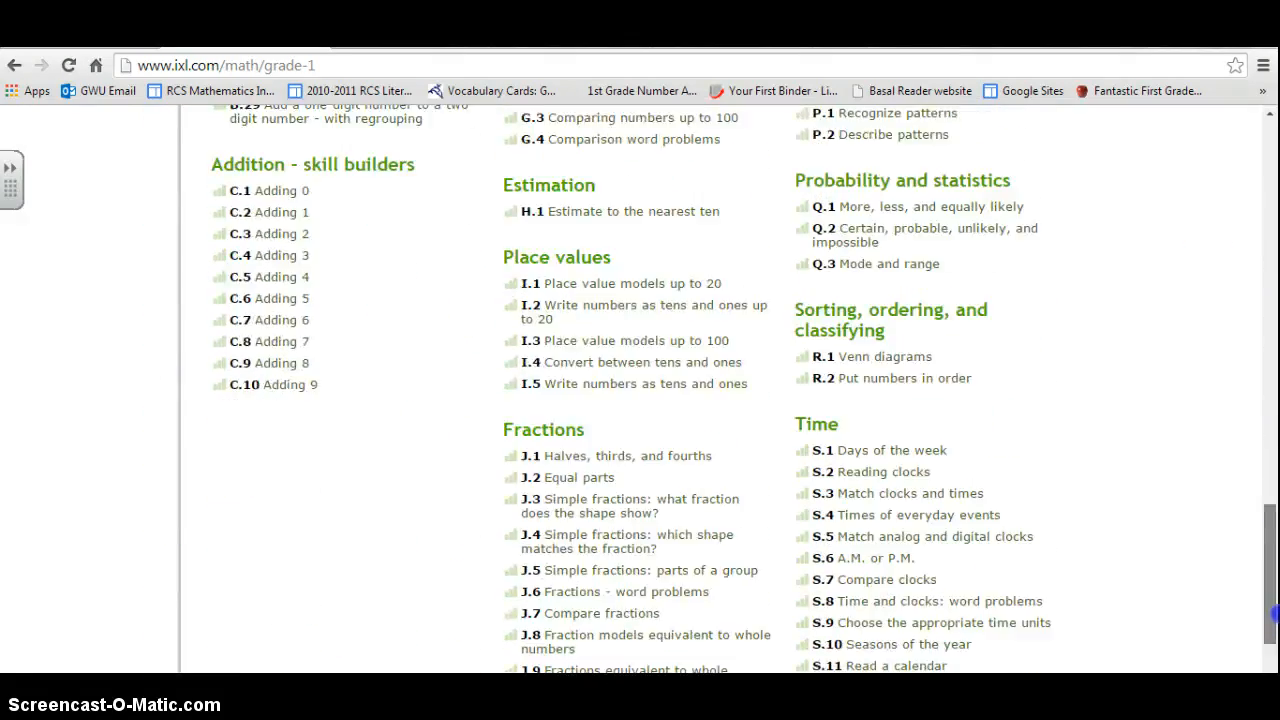
scroll("up", 3)
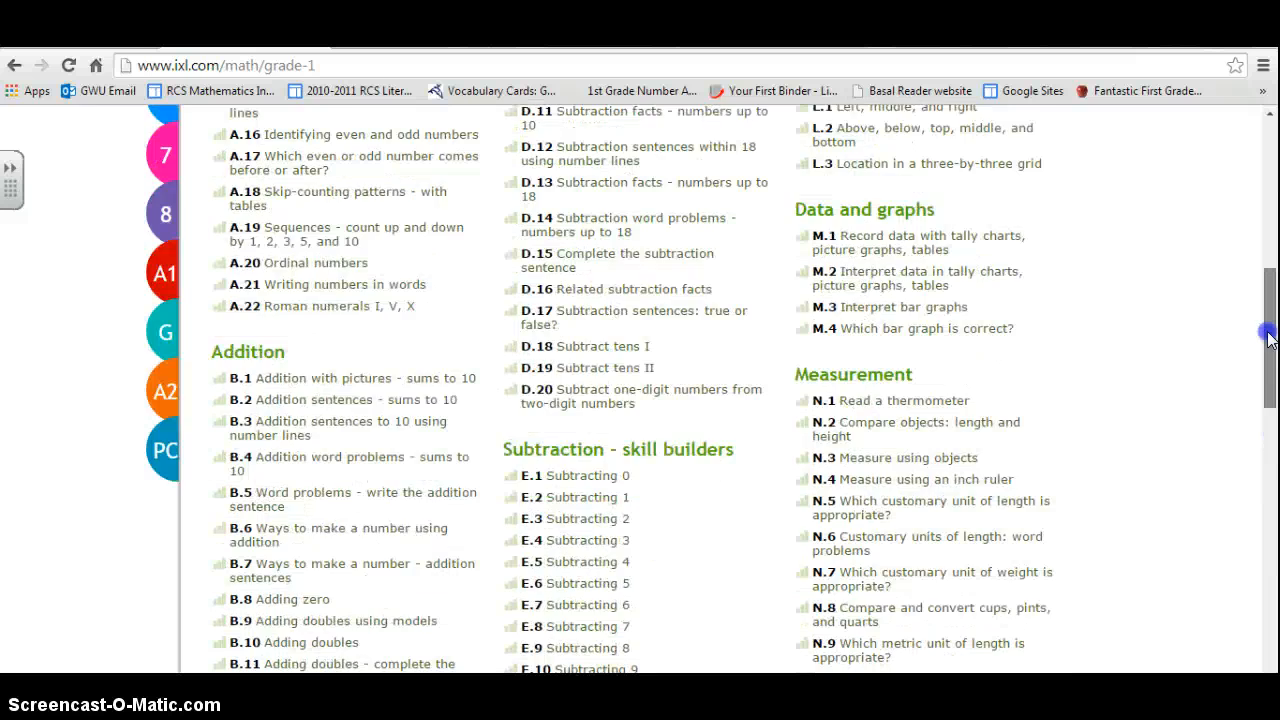
scroll("up", 3)
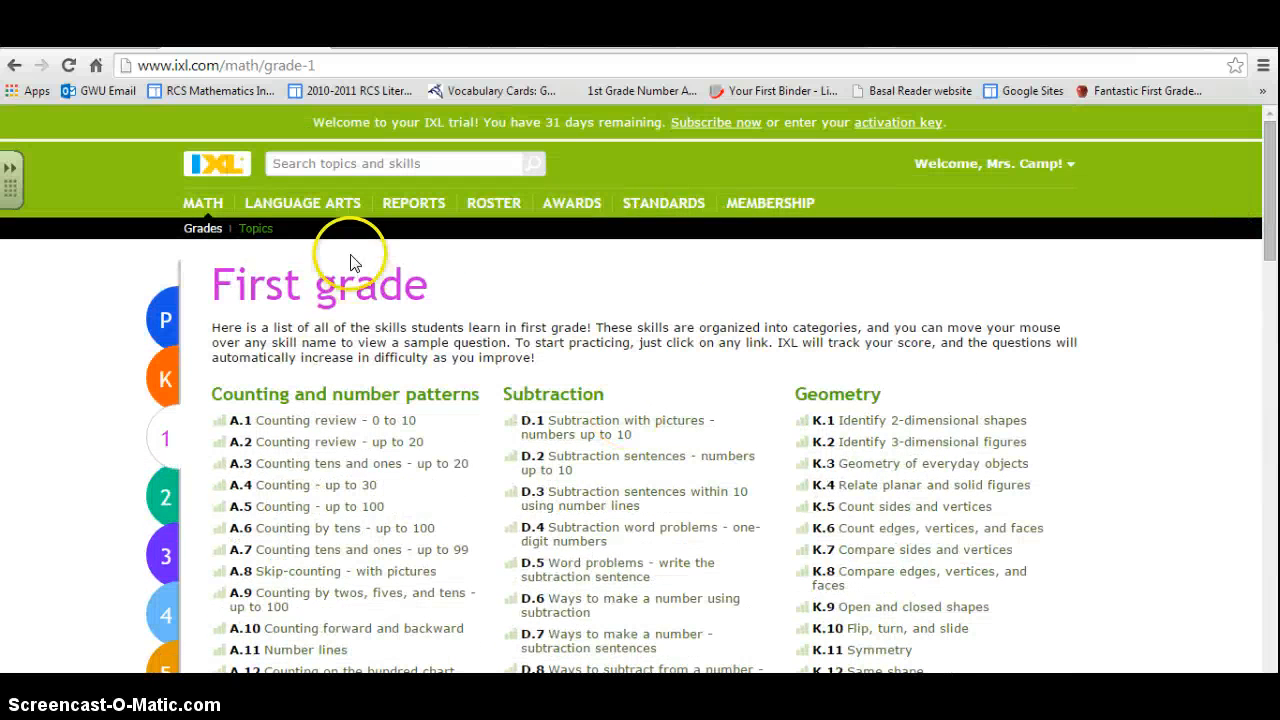
Switch to the Language Arts skills overview
left_click(302, 204)
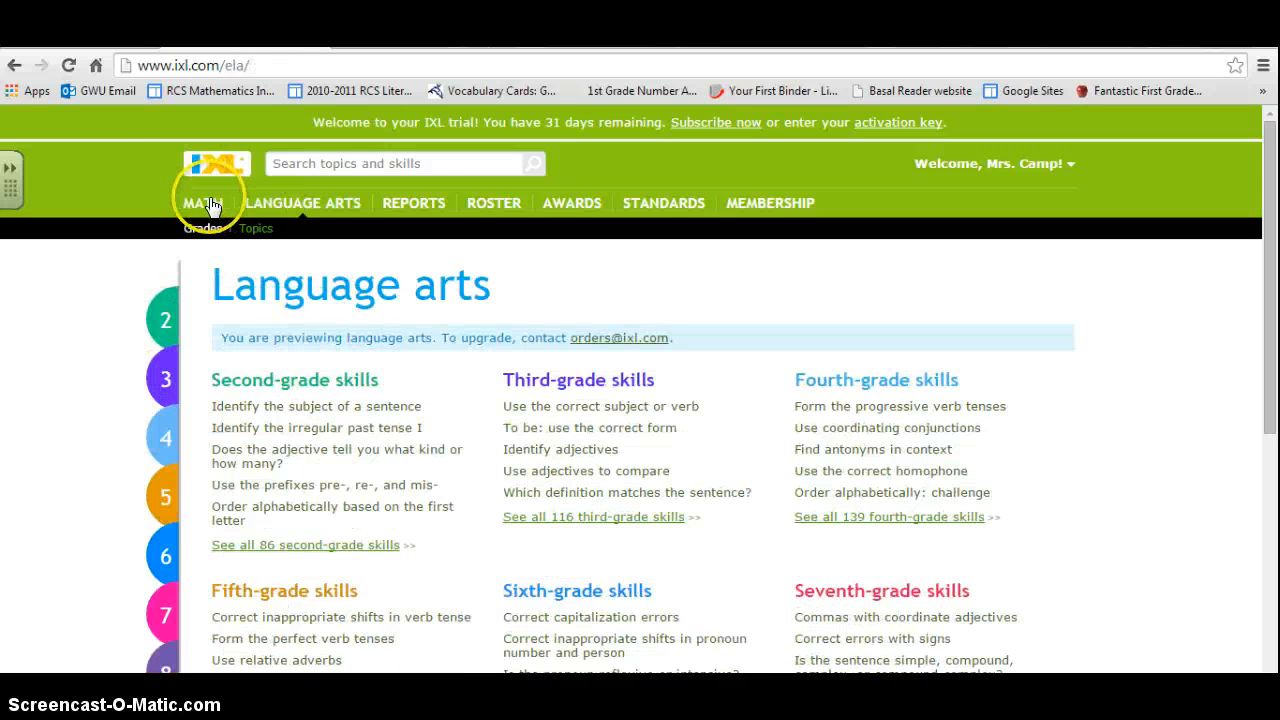
Return to first-grade math skills and show the account profile and sign-out options
left_click(204, 204)
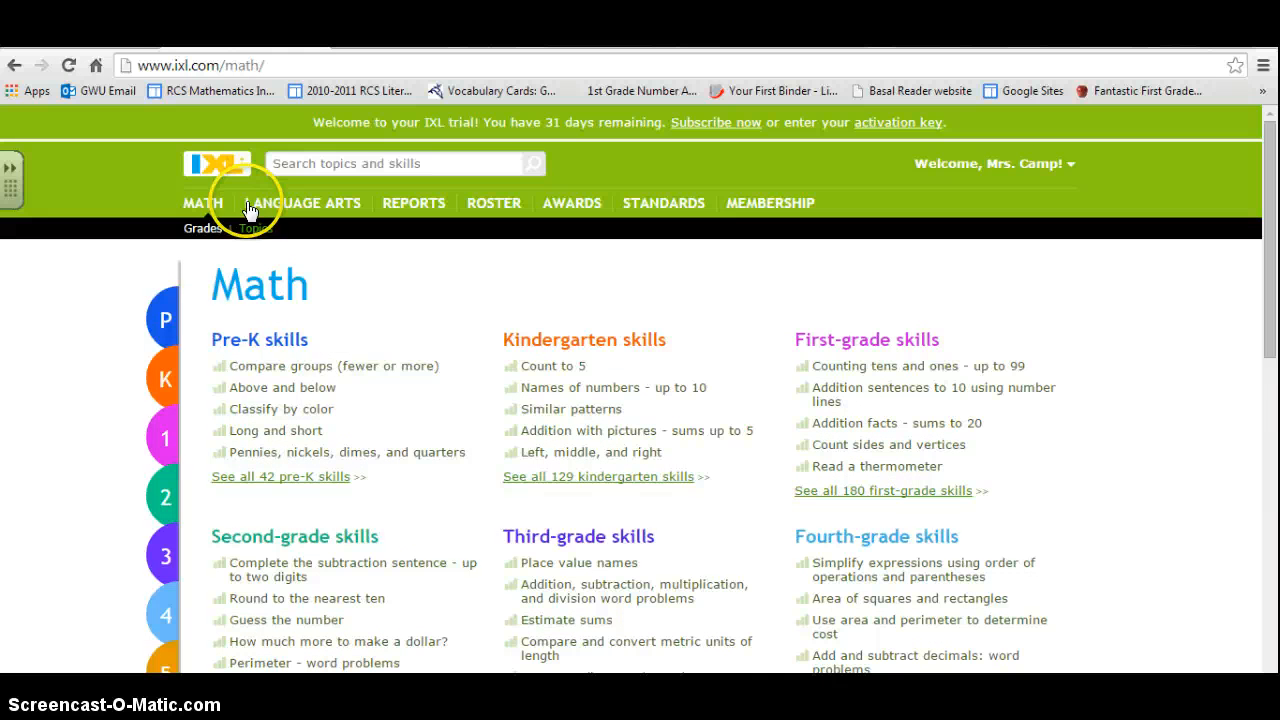
left_click(164, 438)
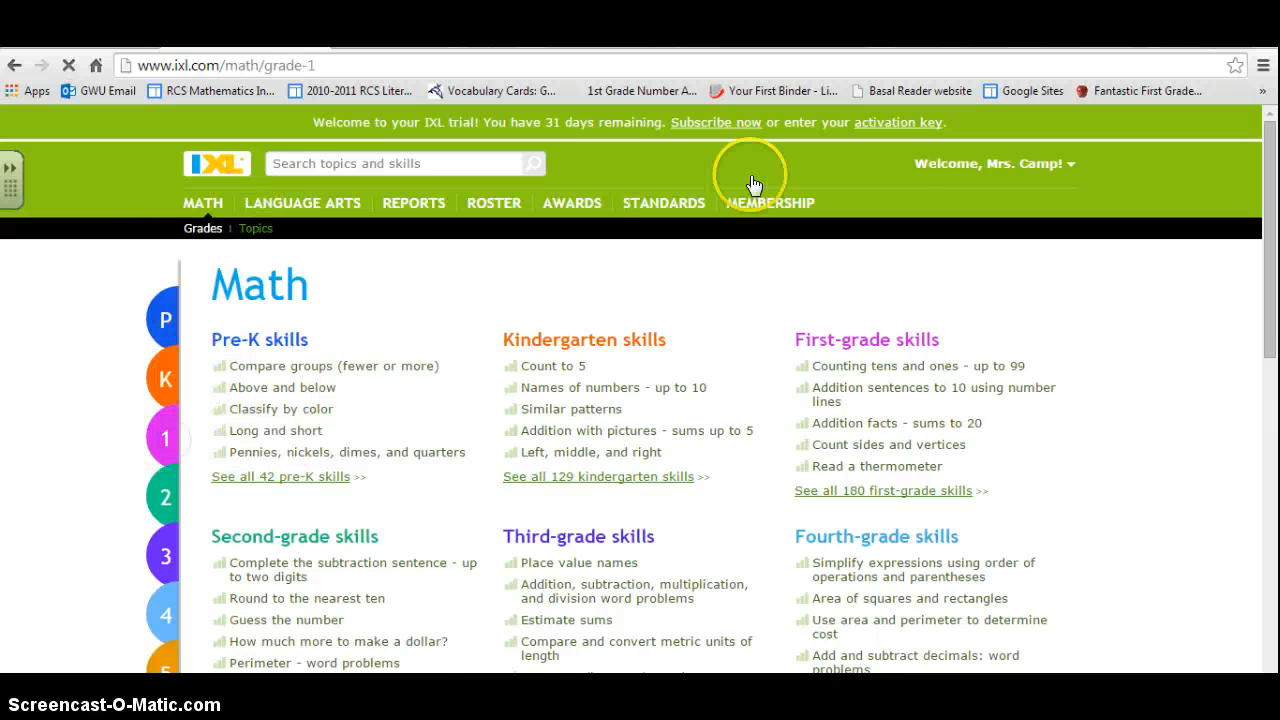
left_click(990, 164)
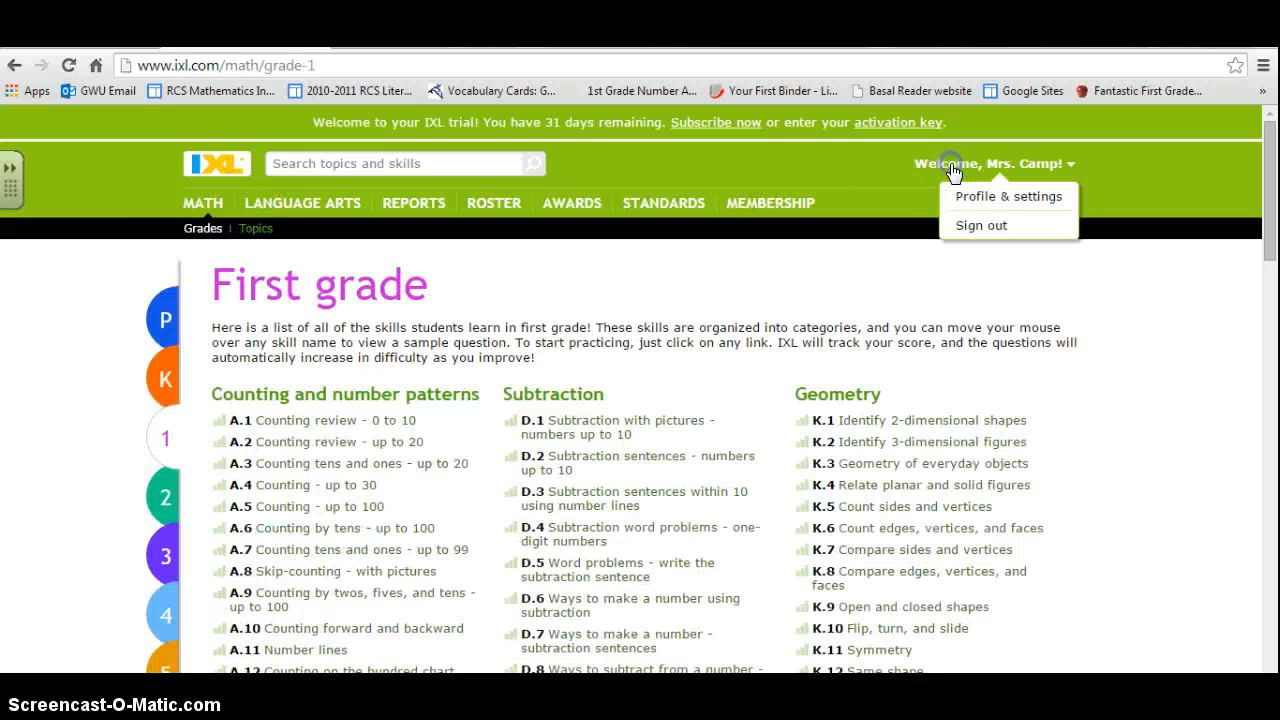
mouse_move(892, 168)
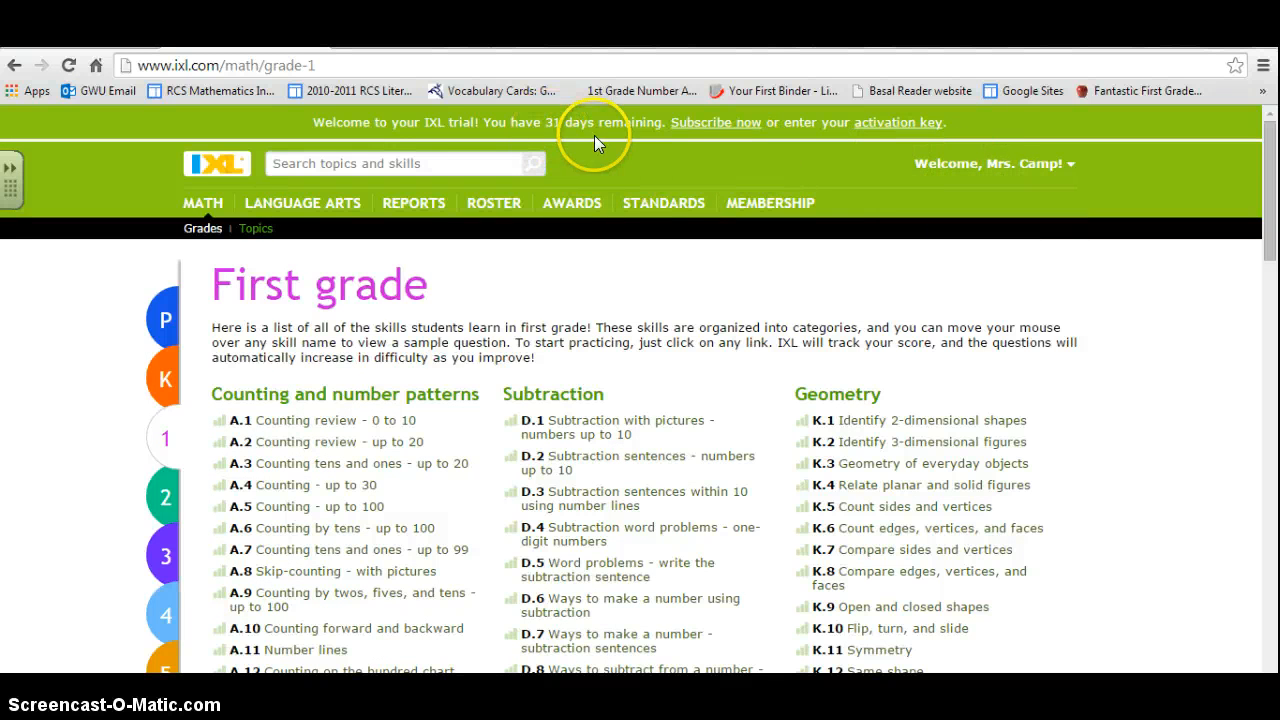
mouse_move(622, 162)
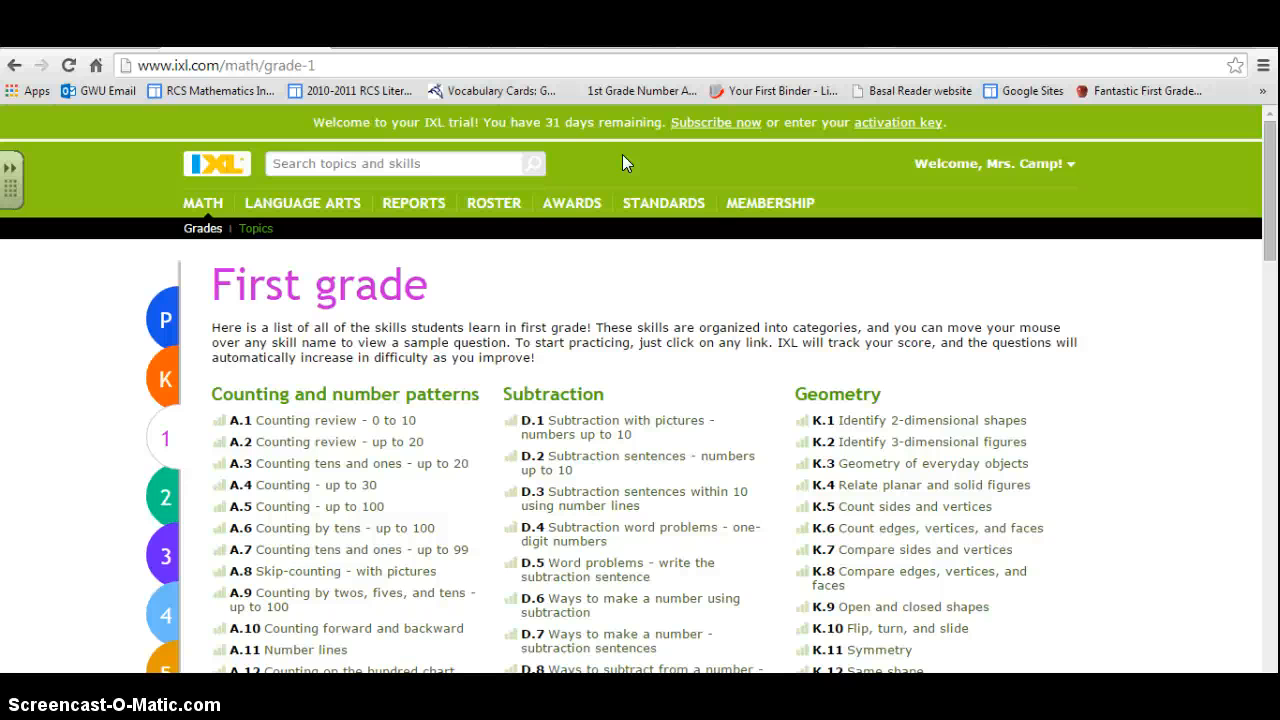
View the class roster with usernames and passwords, then go to the Reports home page
left_click(492, 204)
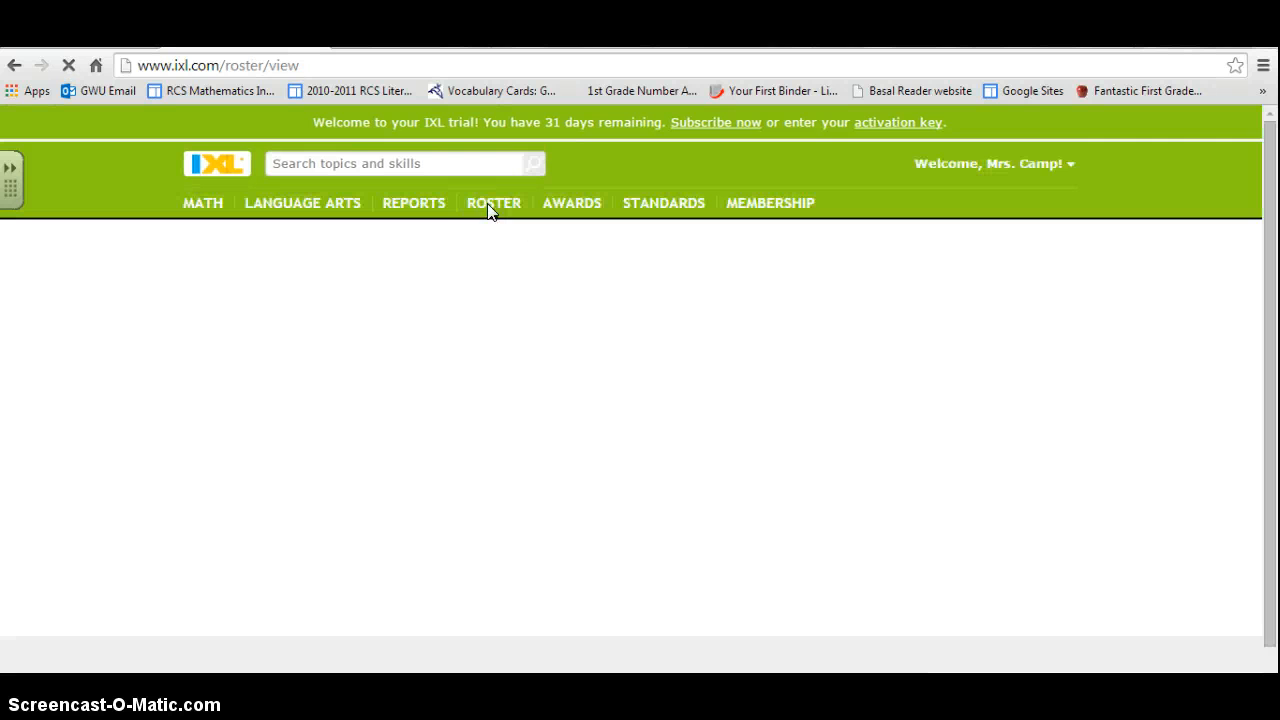
left_click(492, 204)
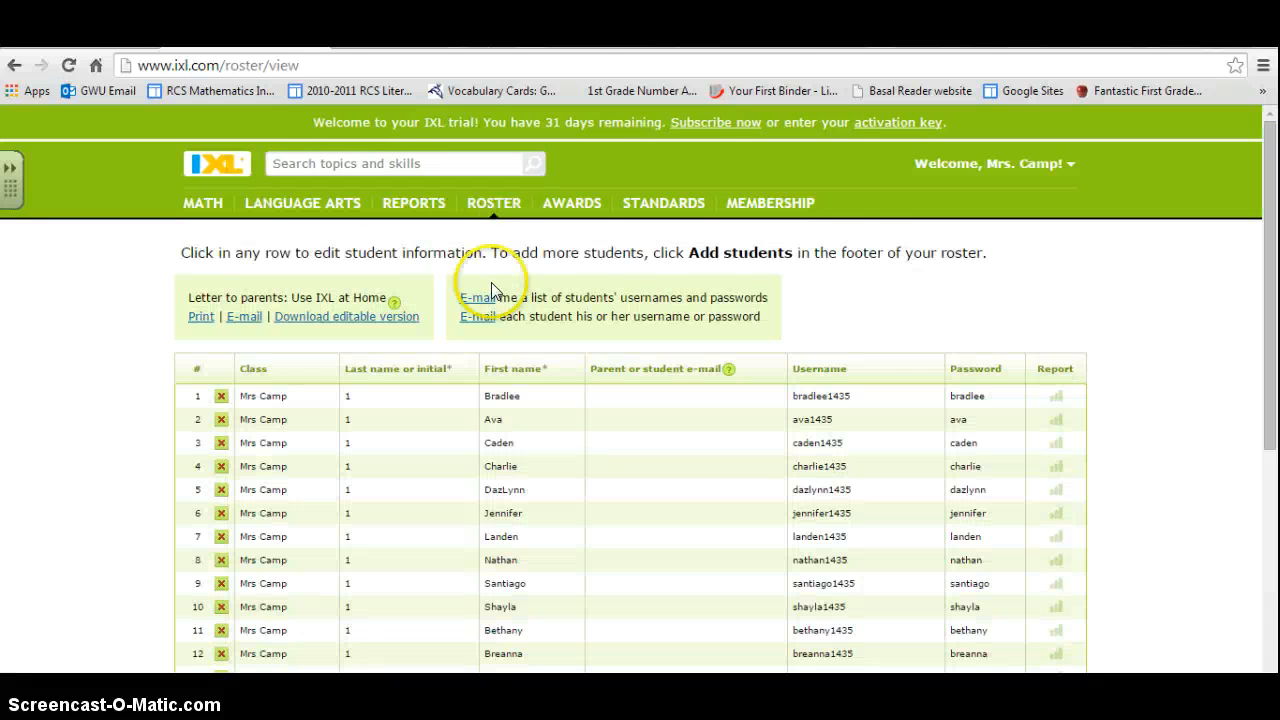
mouse_move(430, 204)
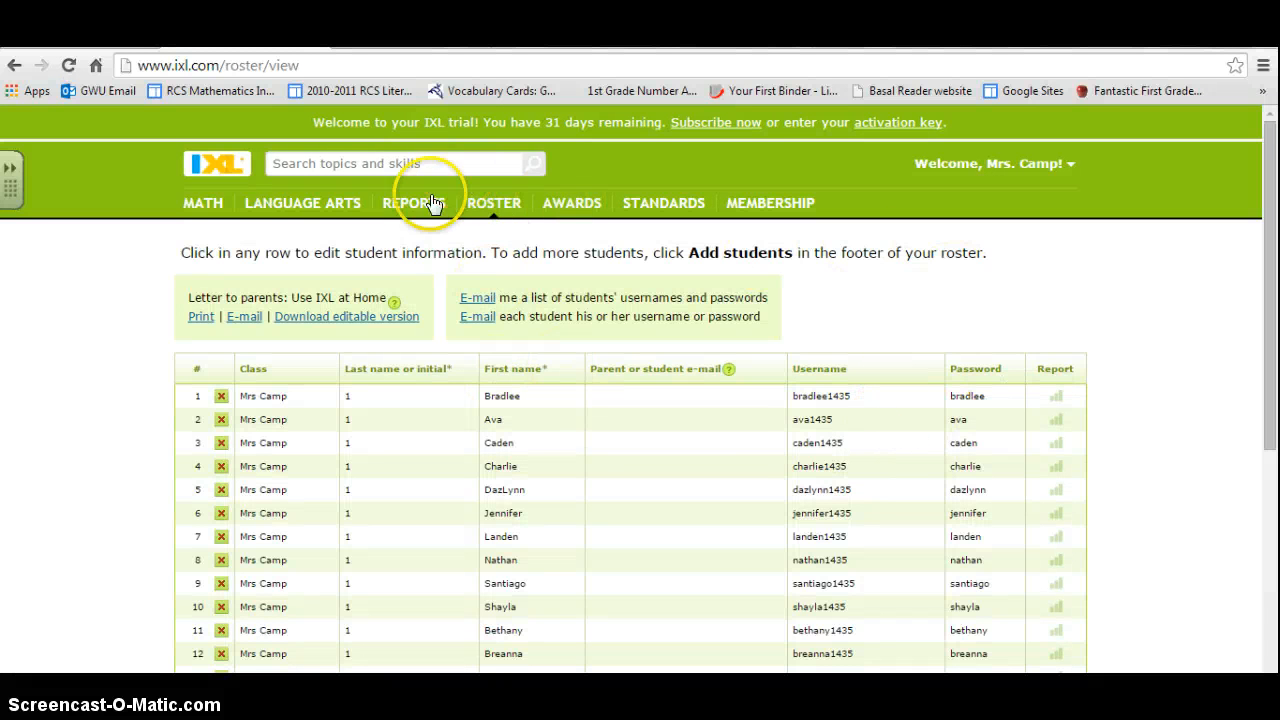
left_click(412, 204)
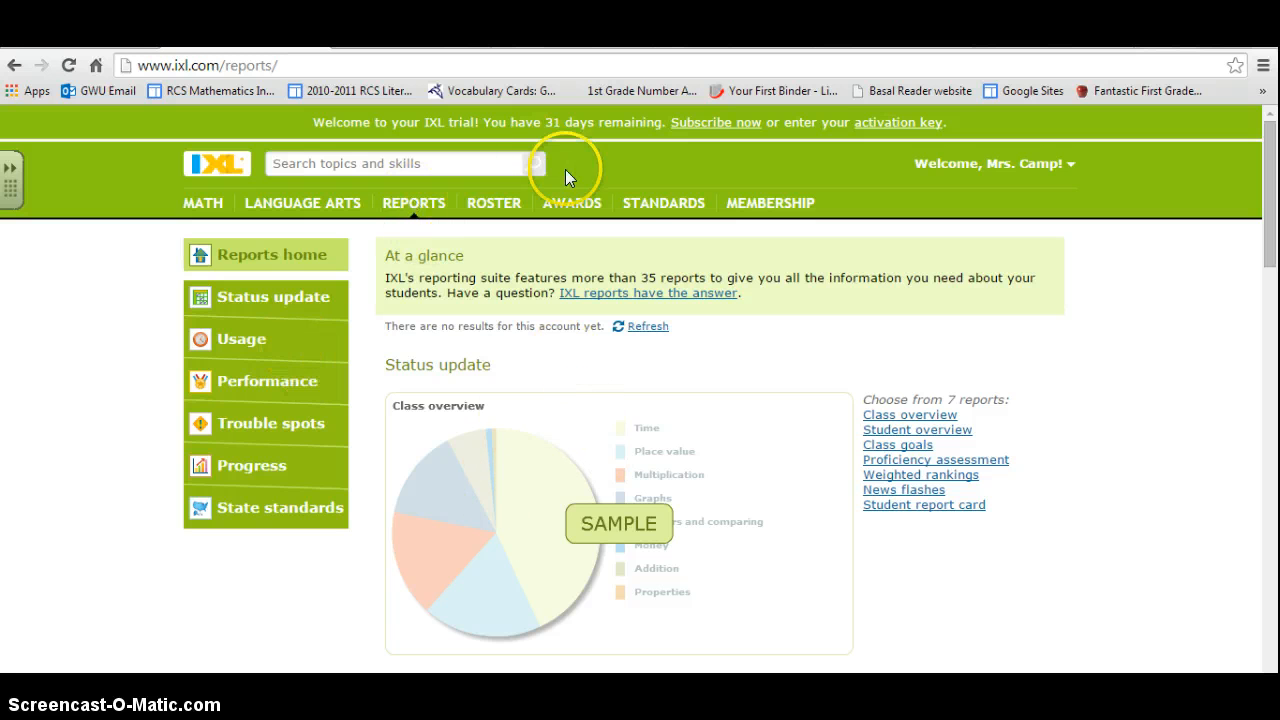
mouse_move(664, 204)
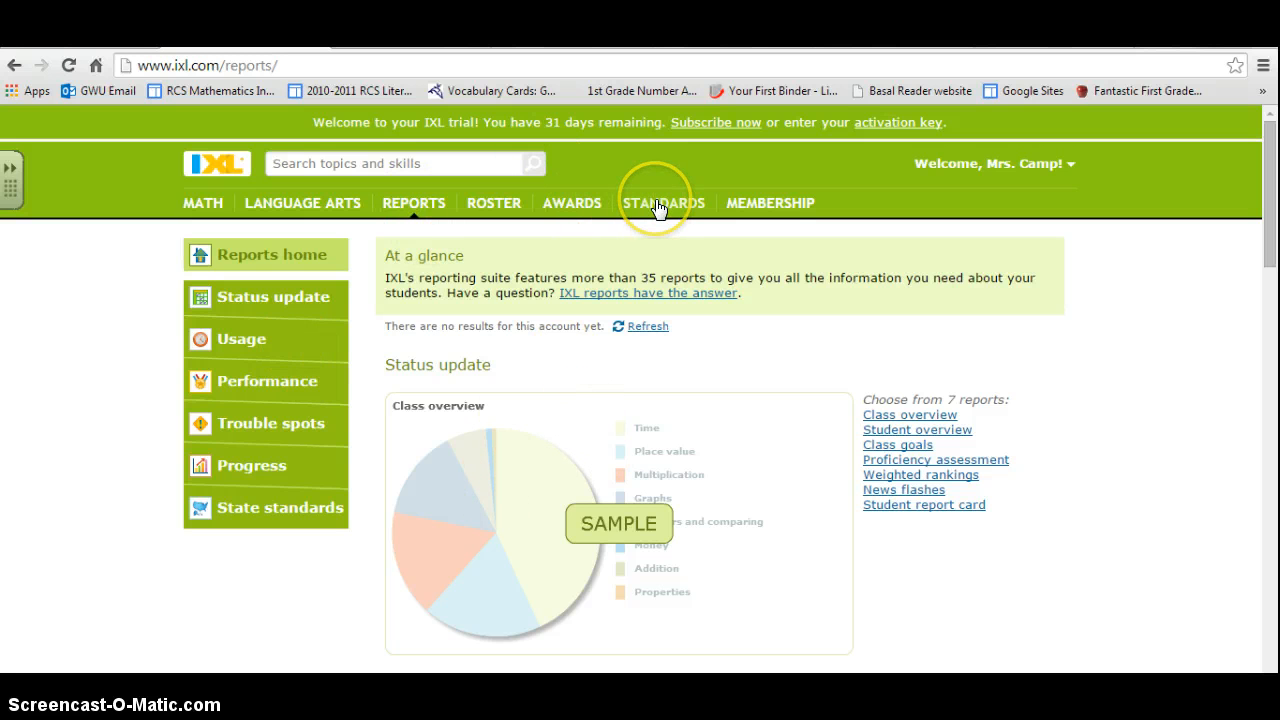
Show the North Carolina math standards alignment and choose First grade
left_click(664, 204)
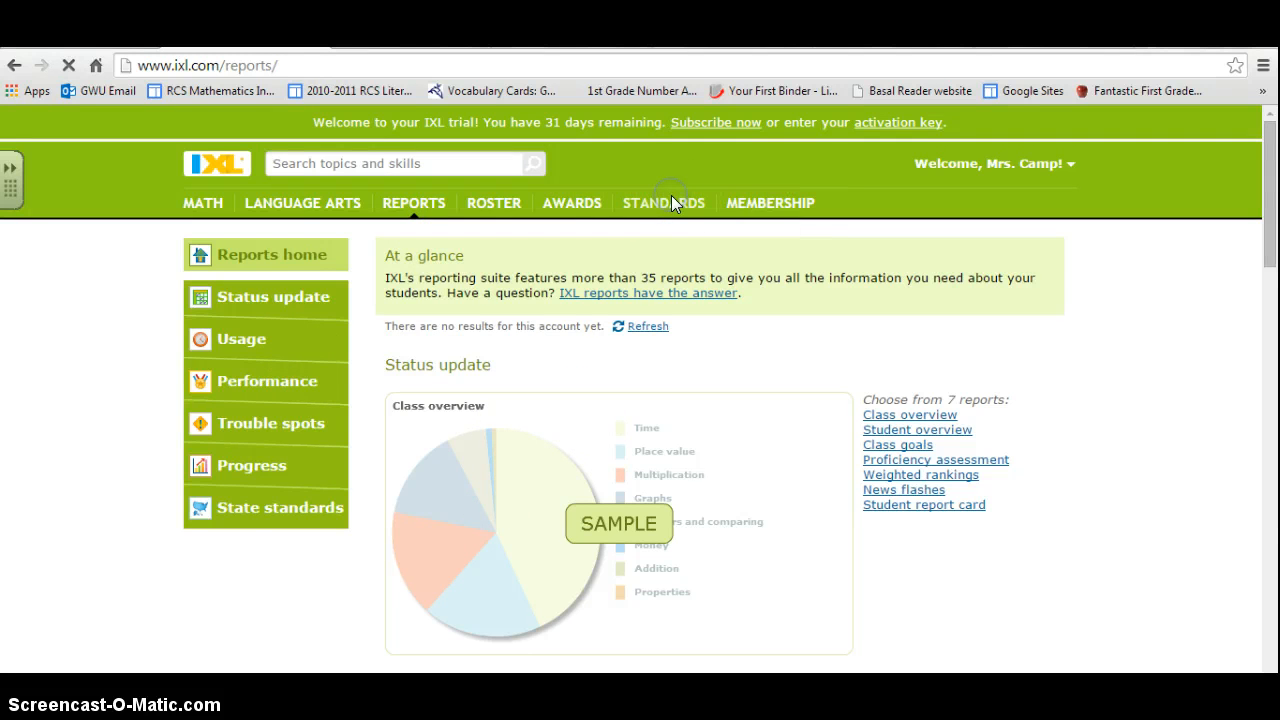
left_click(664, 204)
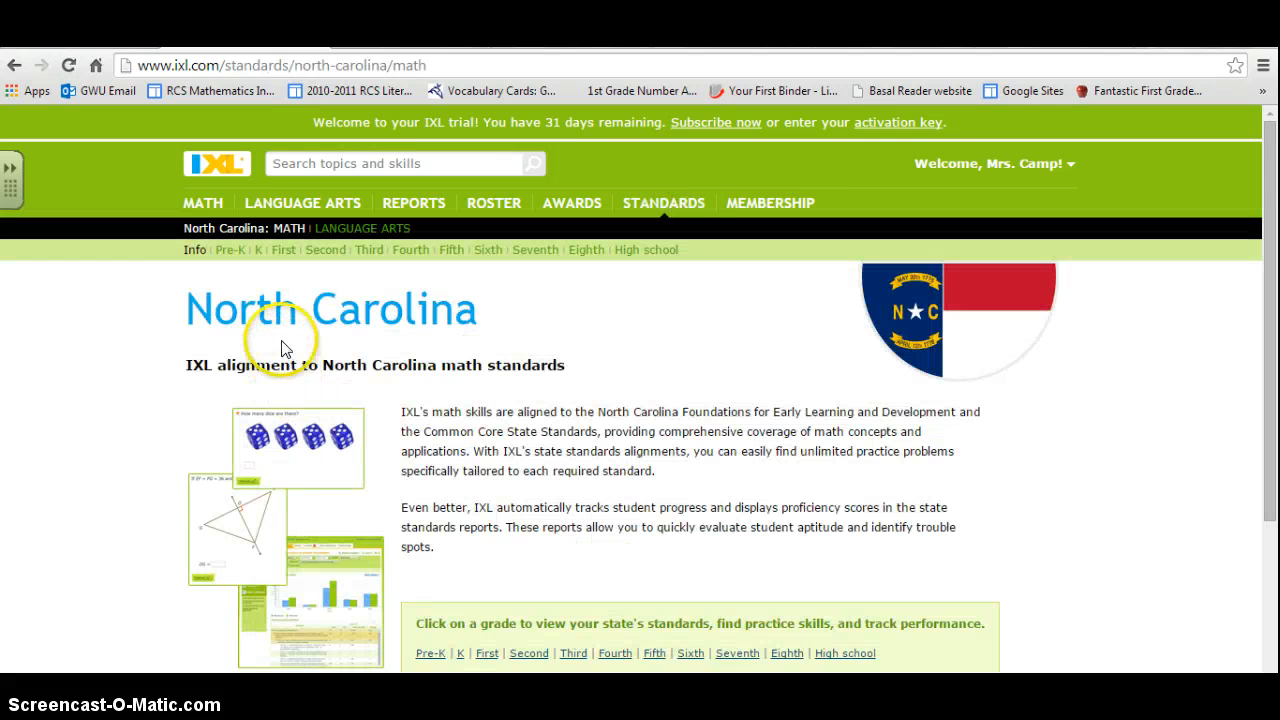
mouse_move(590, 388)
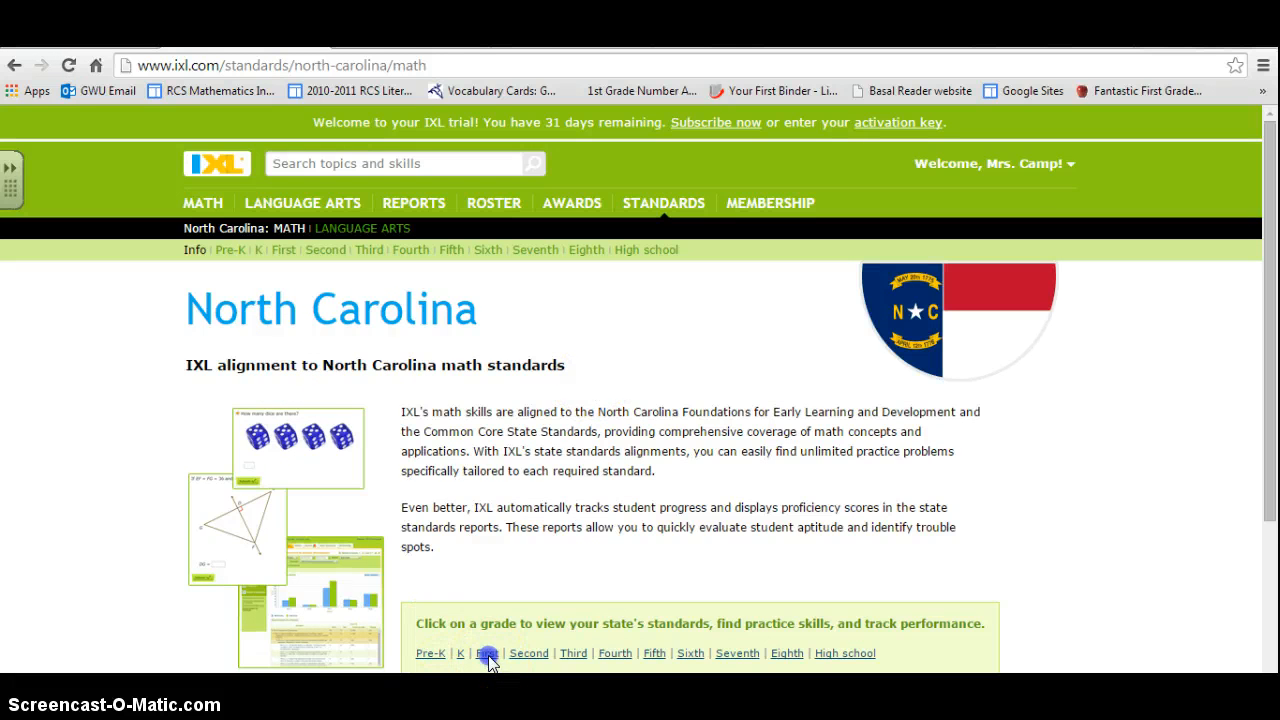
left_click(488, 652)
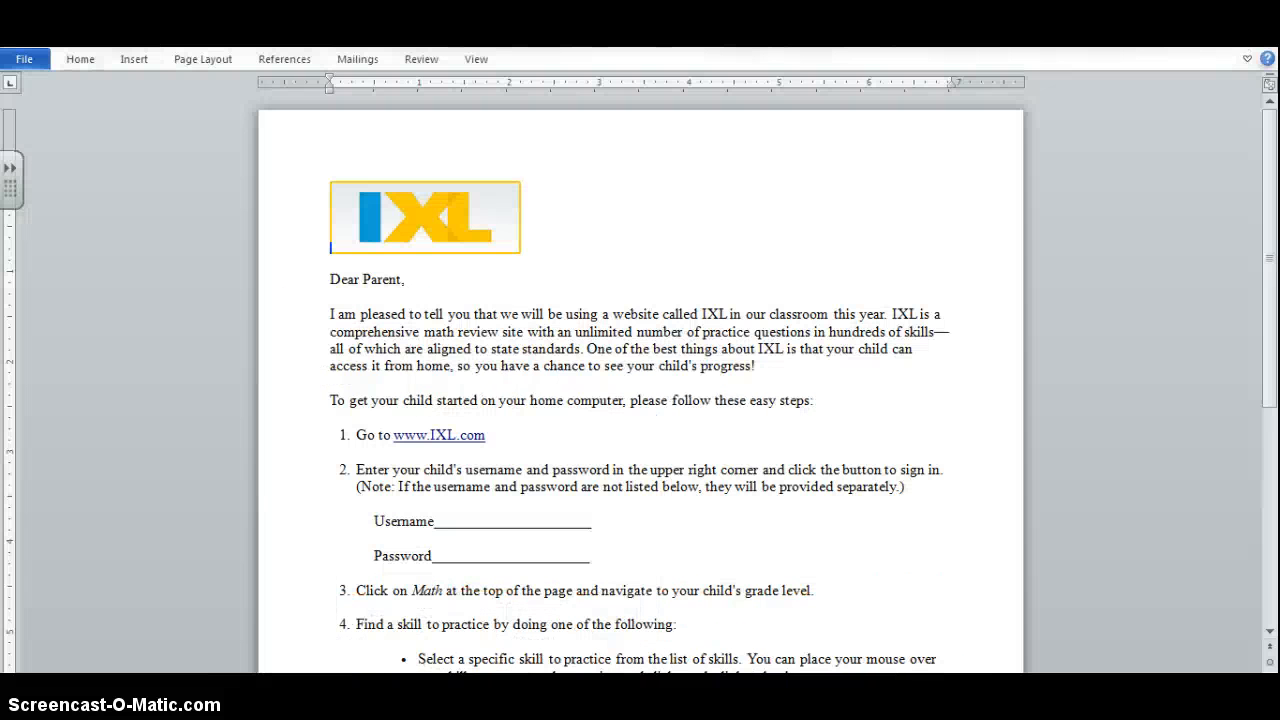
mouse_move(1270, 172)
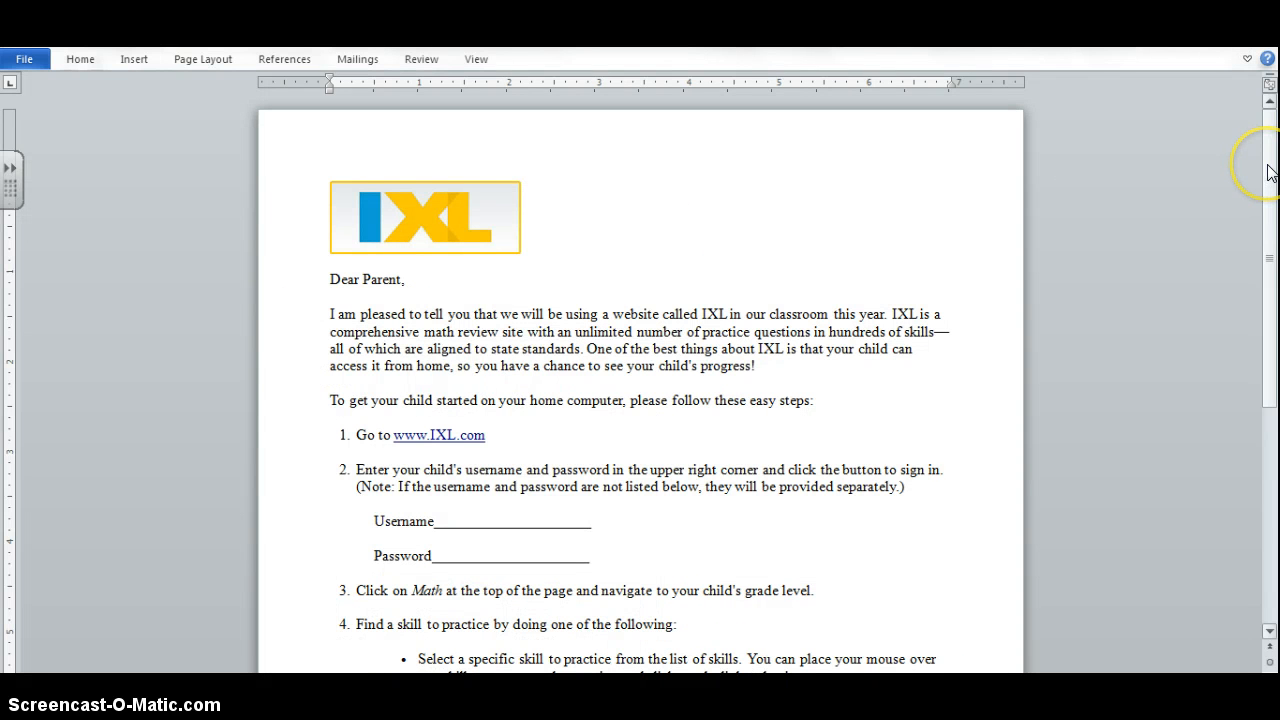
Read through the IXL parent letter in Word to its signature and return to the top
scroll("down", 3)
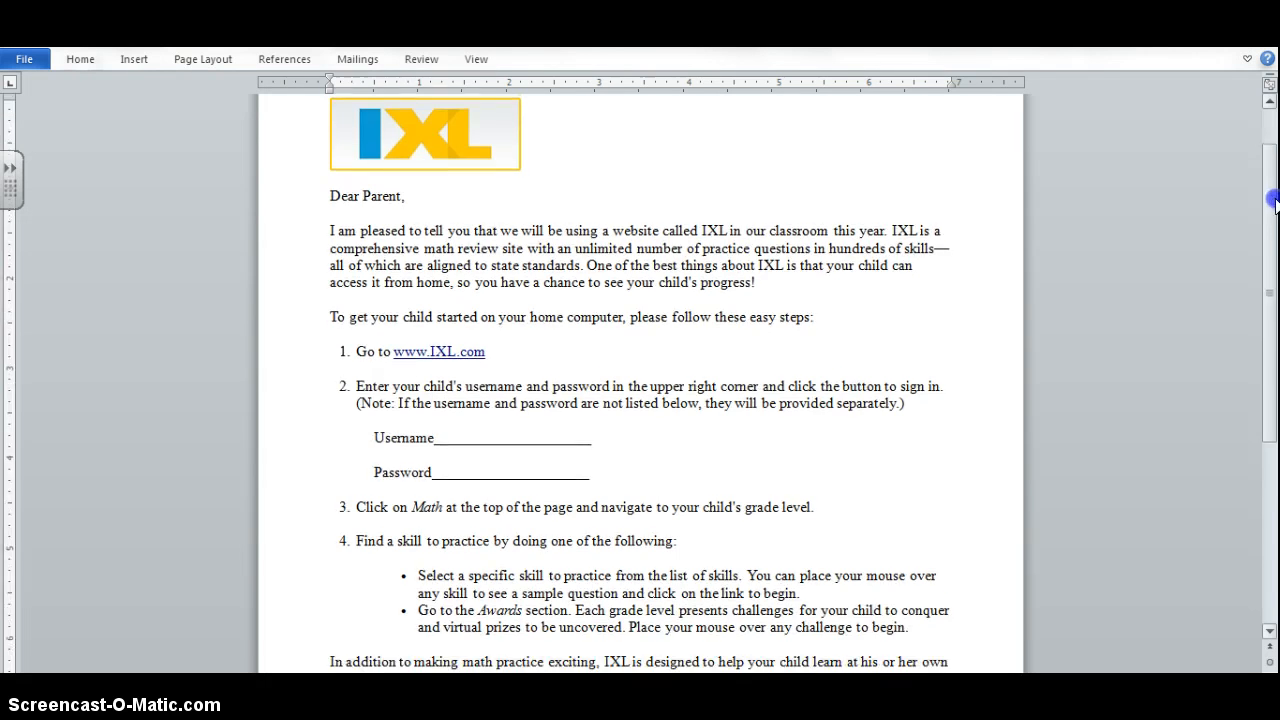
scroll("down", 3)
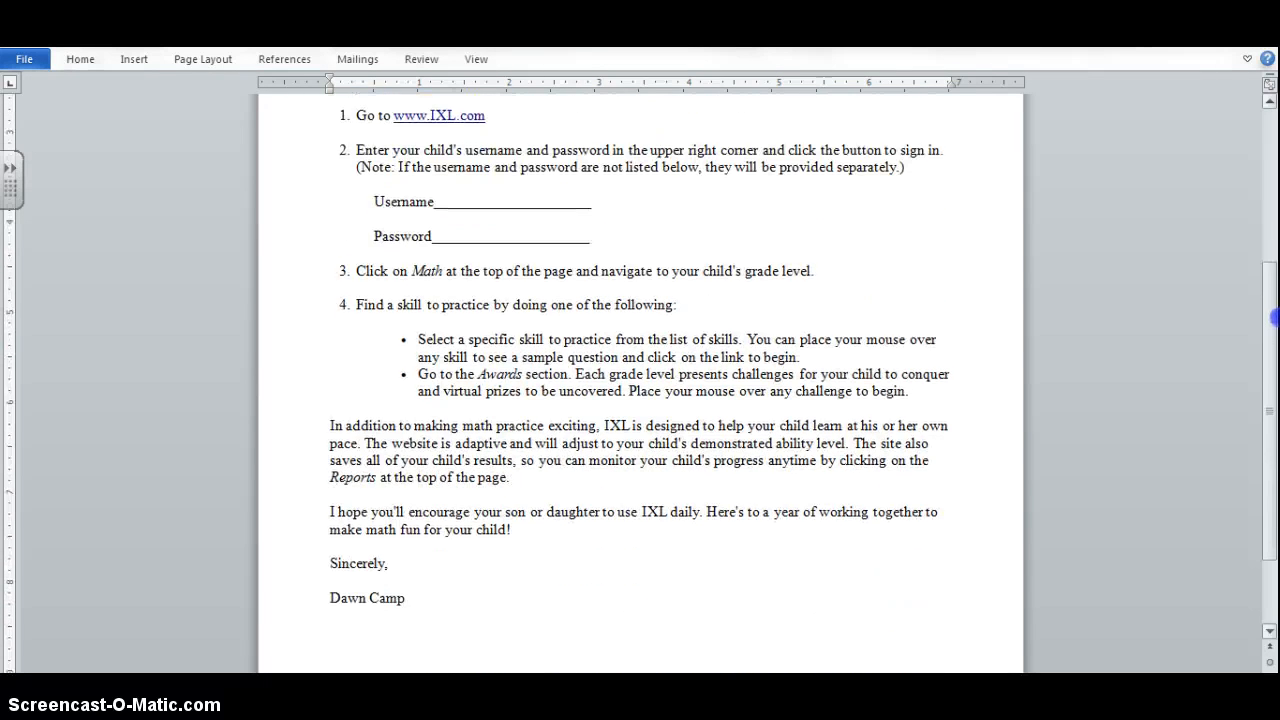
scroll("up", 3)
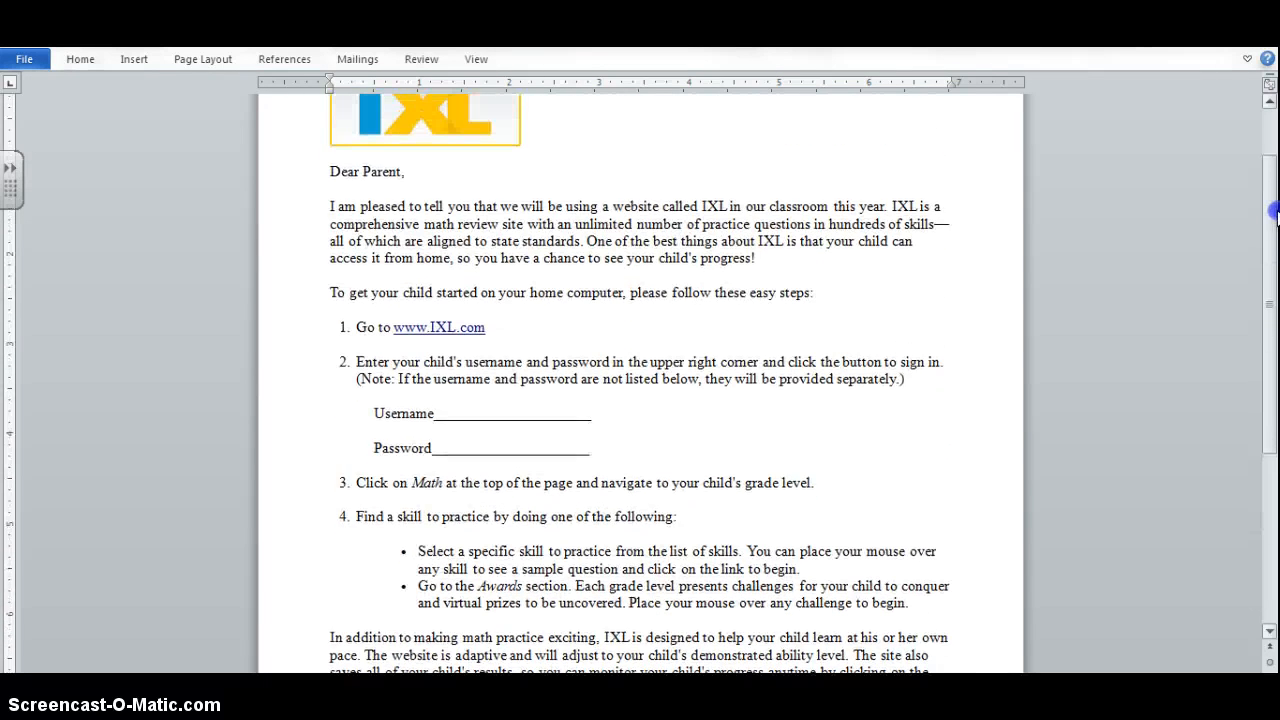
scroll("up", 3)
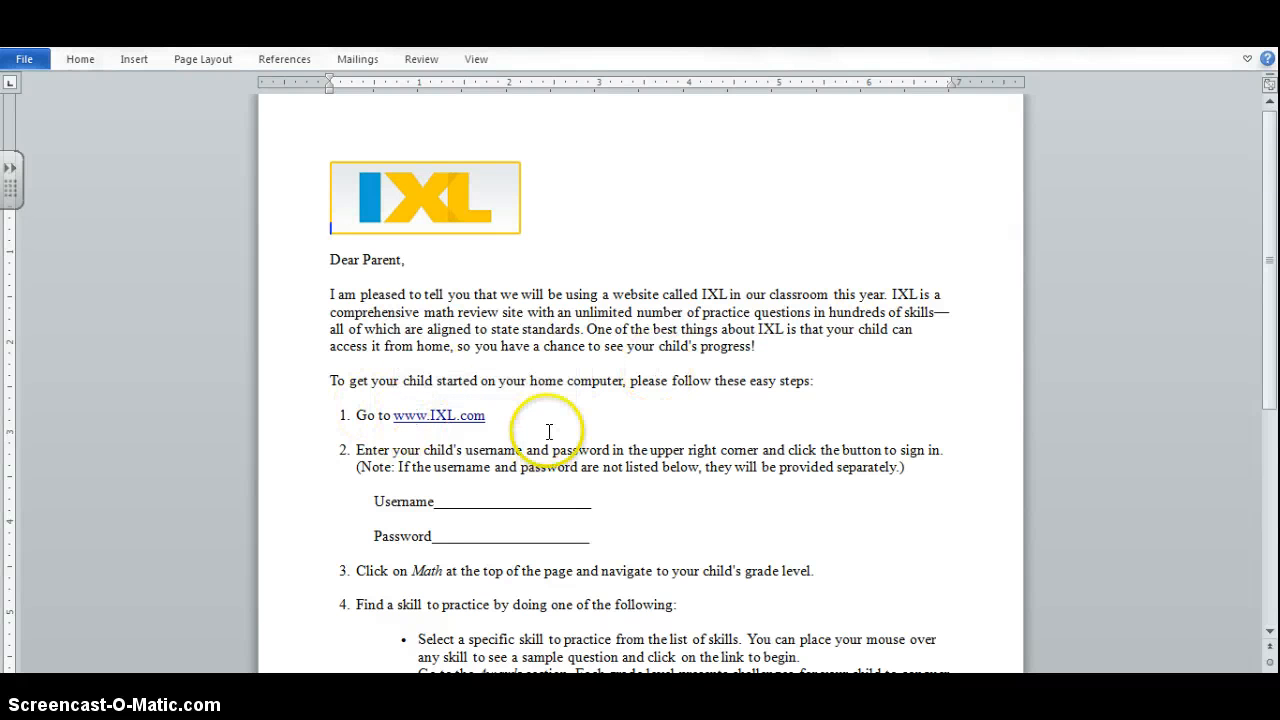
mouse_move(632, 268)
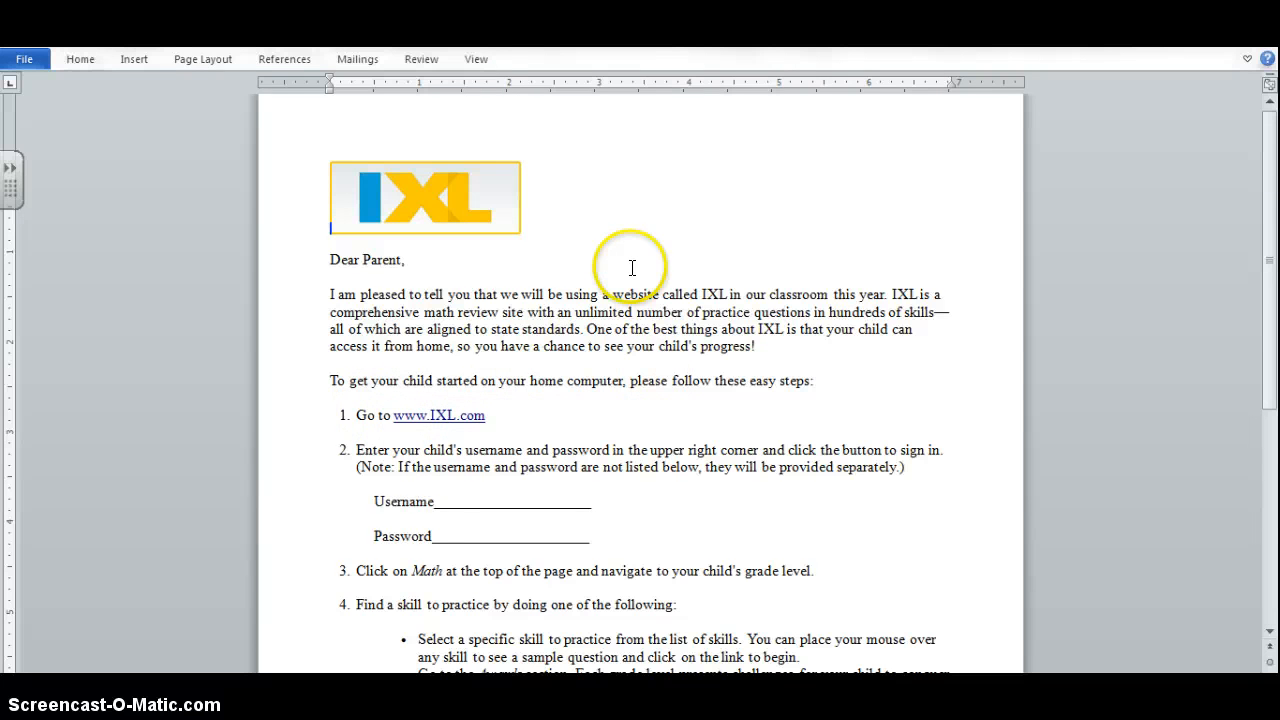
mouse_move(1270, 252)
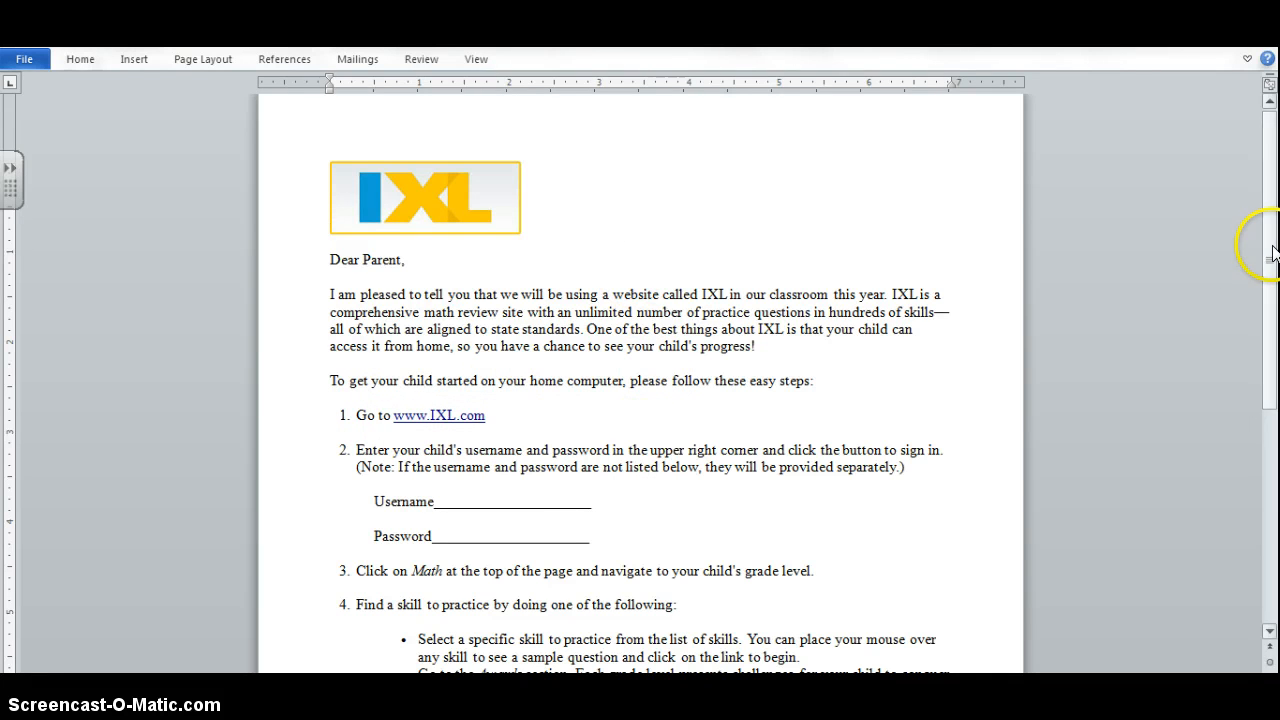
scroll("up", 3)
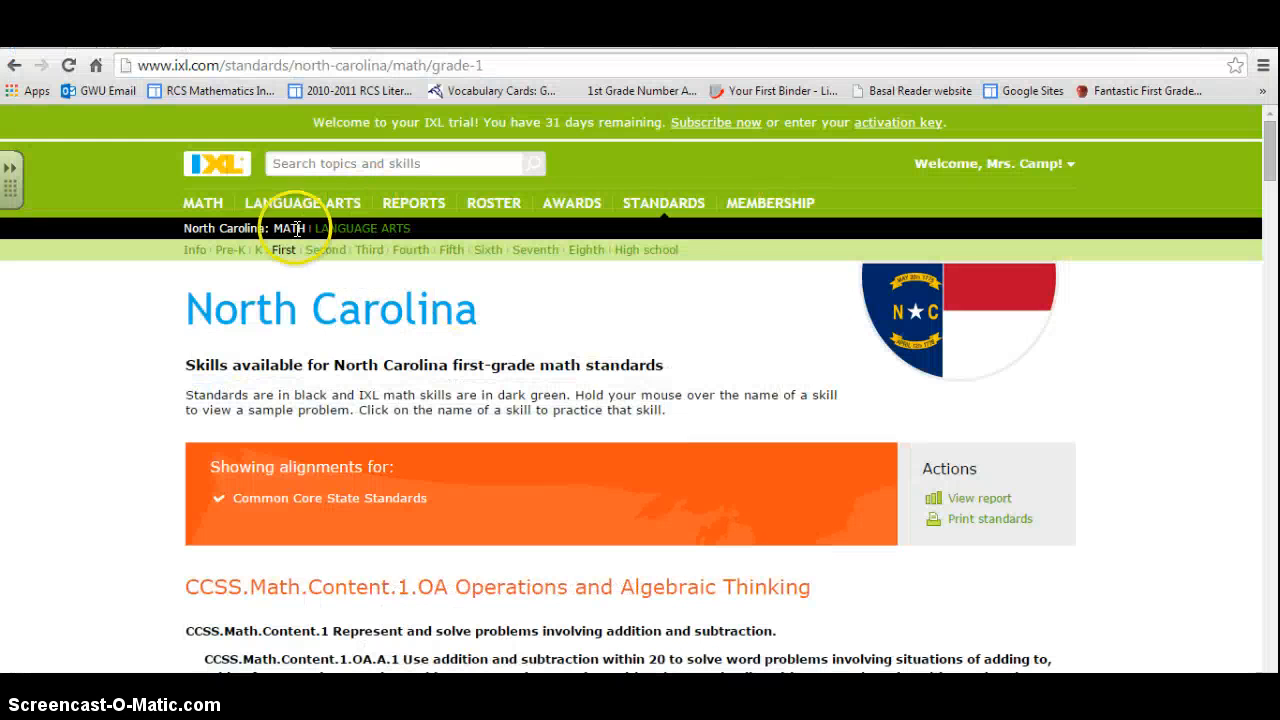
mouse_move(940, 164)
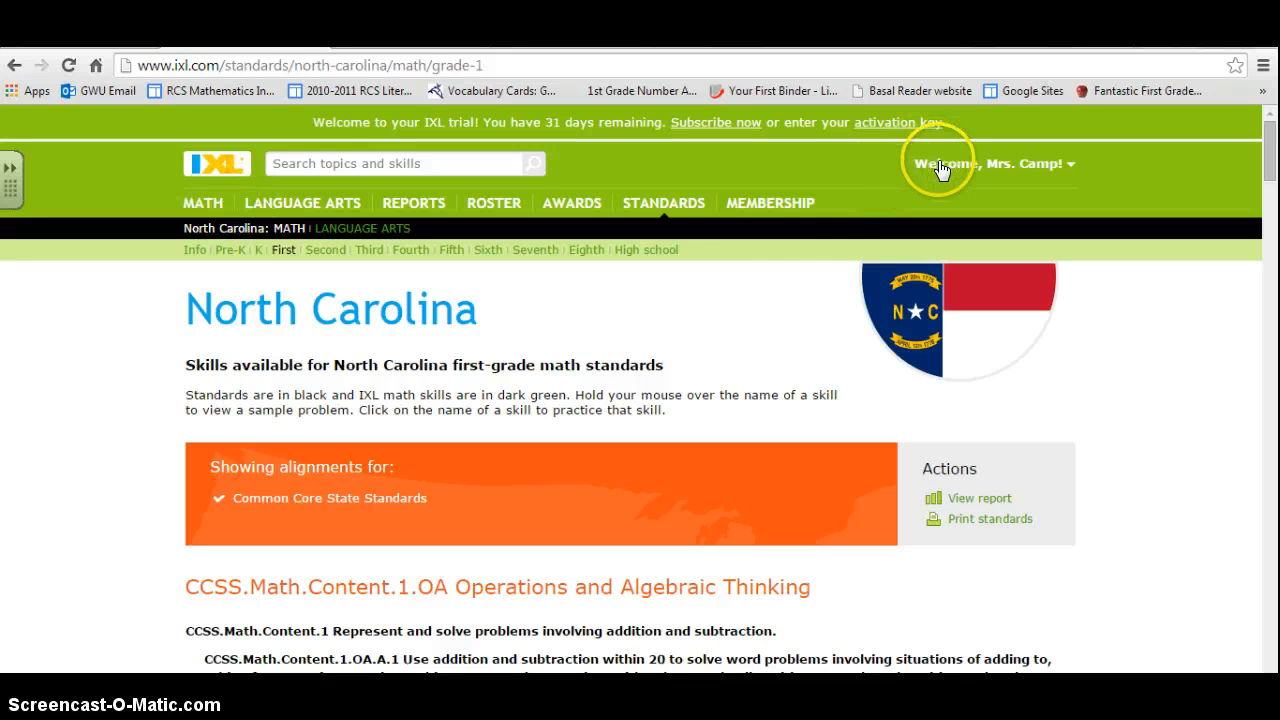
mouse_move(444, 280)
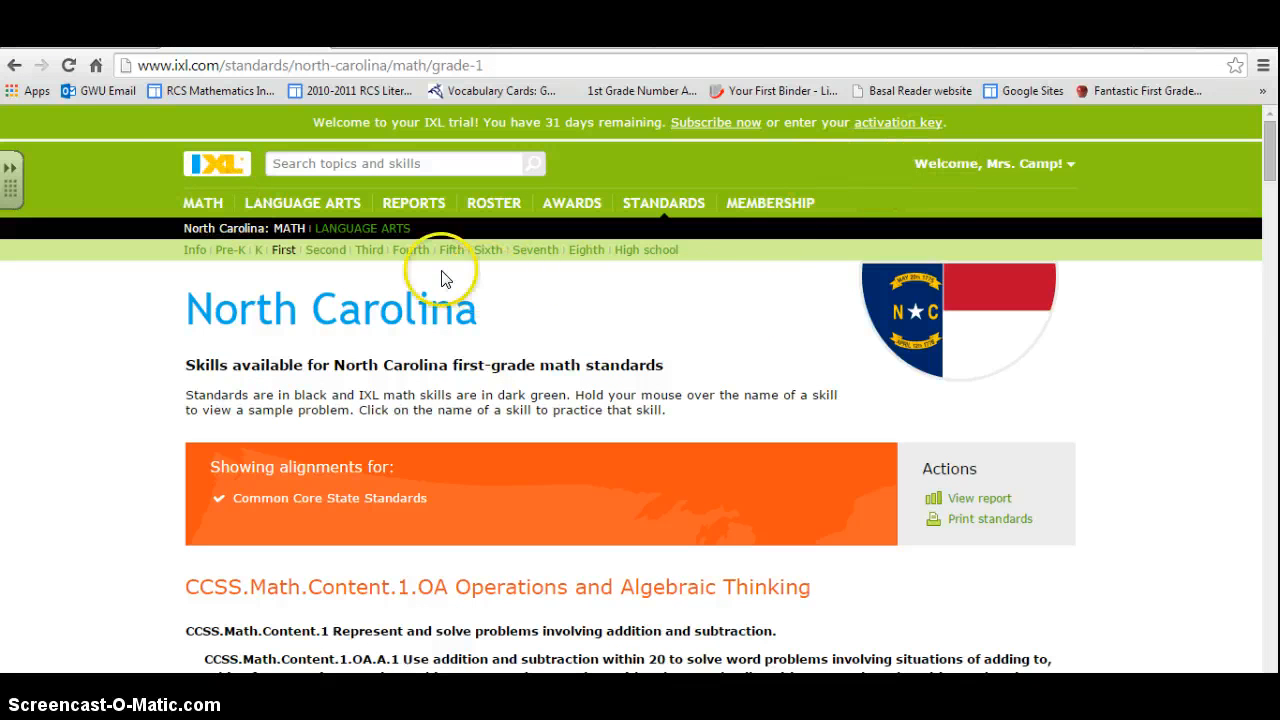
mouse_move(104, 188)
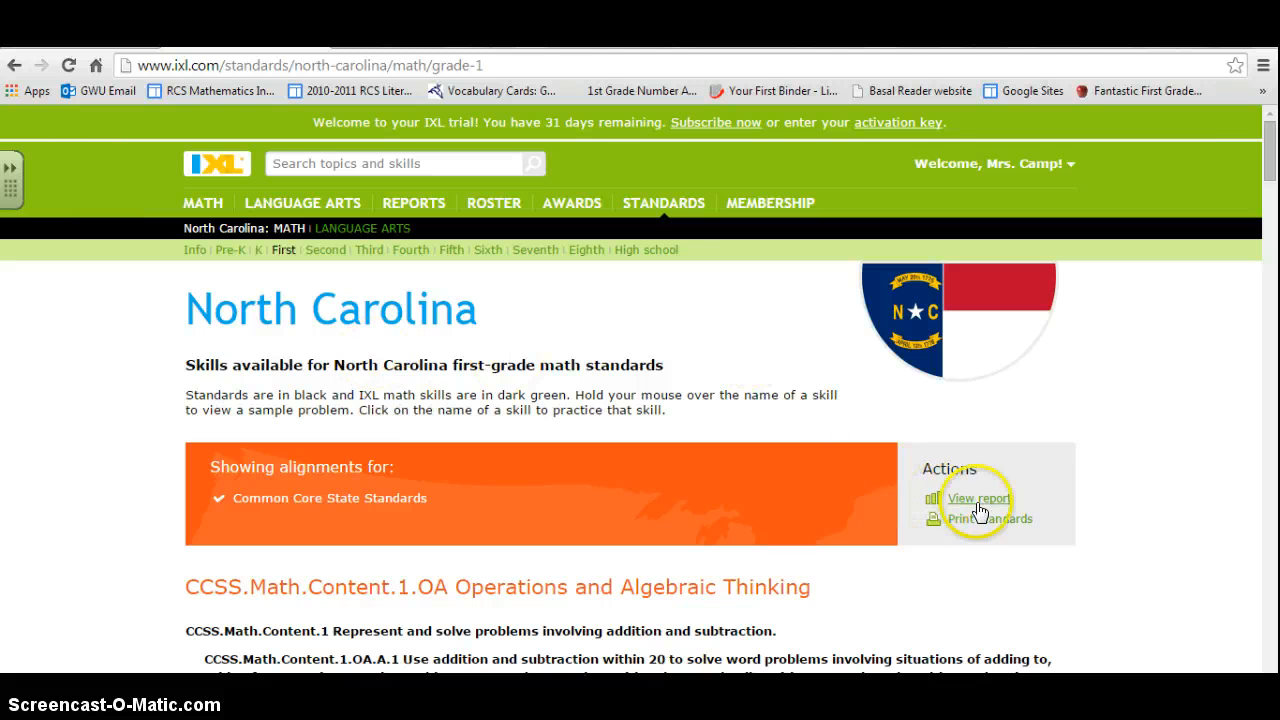
View the first-grade standards performance report, revisit first-grade math skills, and go to Reports
left_click(978, 498)
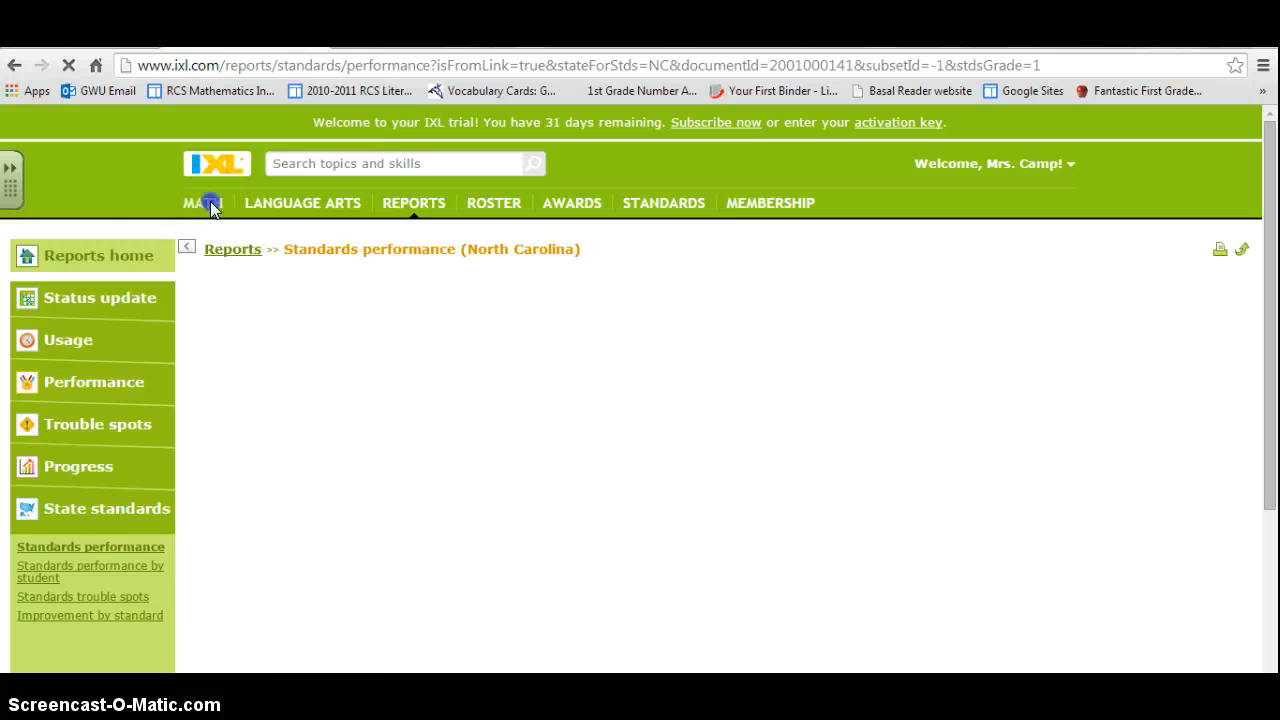
left_click(202, 202)
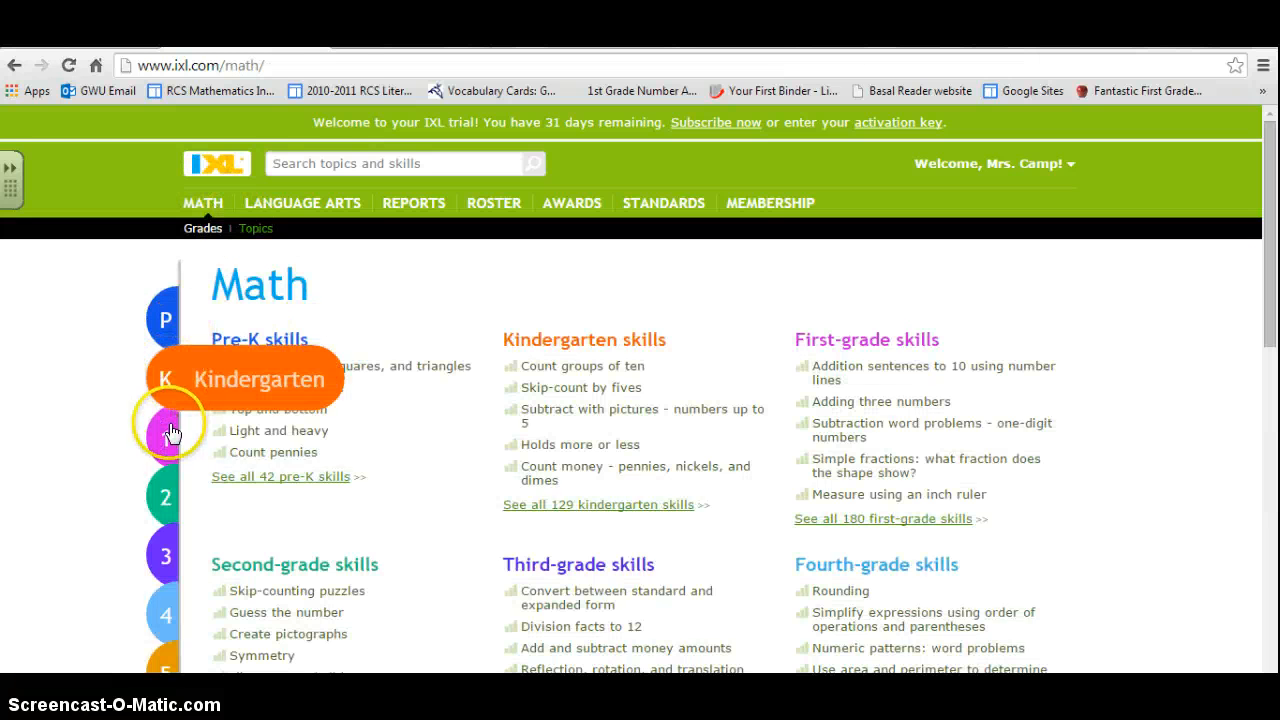
left_click(164, 438)
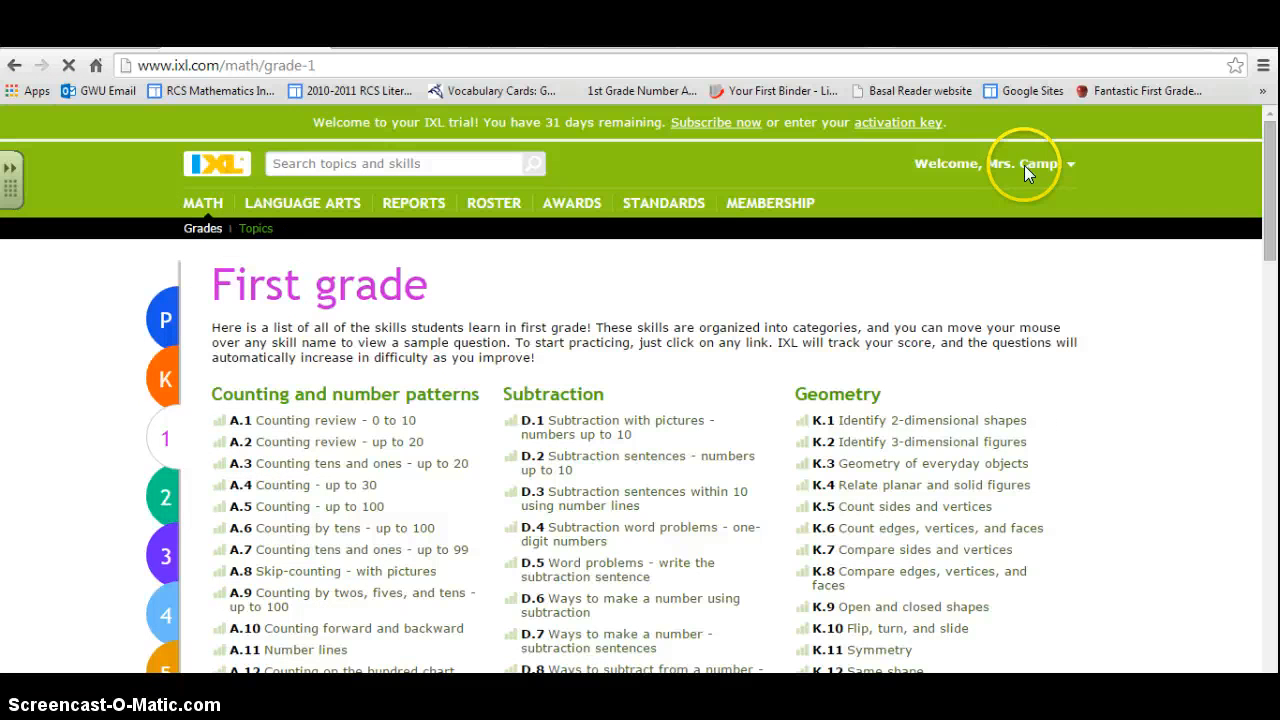
mouse_move(484, 206)
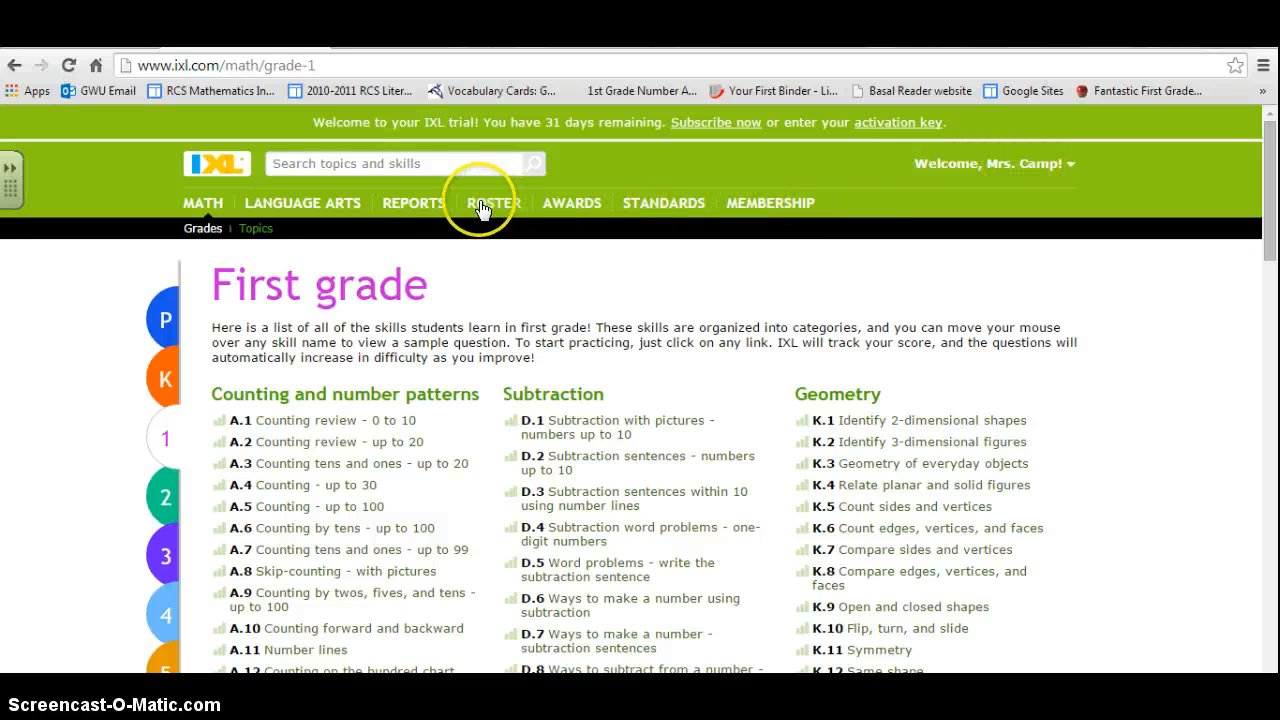
left_click(412, 204)
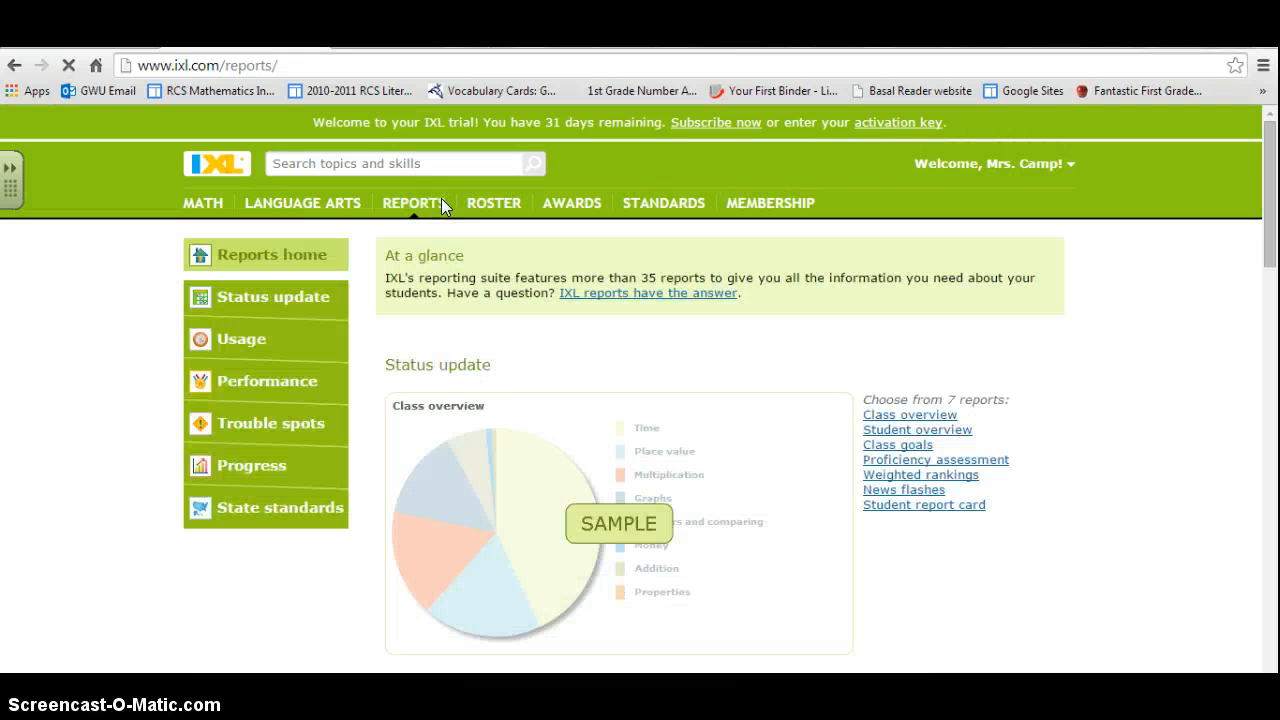
Under Usage reports, show the Skills practiced report, which has no data for the class
left_click(240, 338)
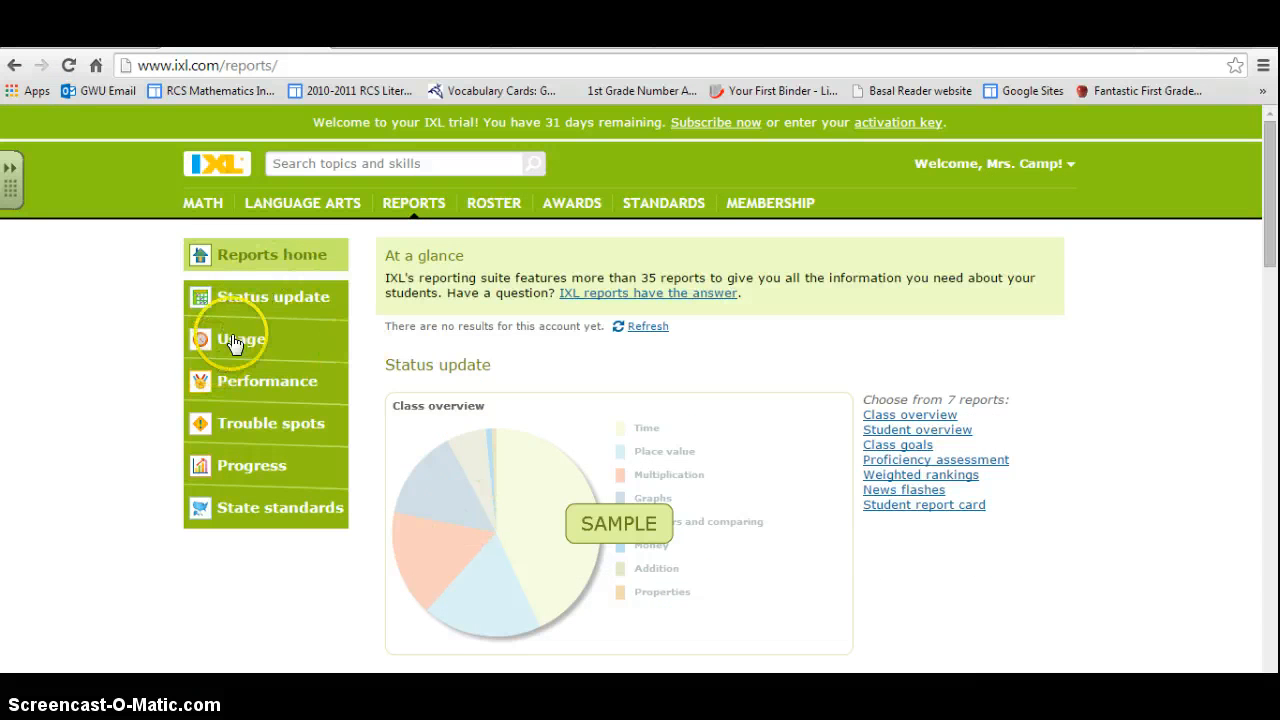
left_click(240, 340)
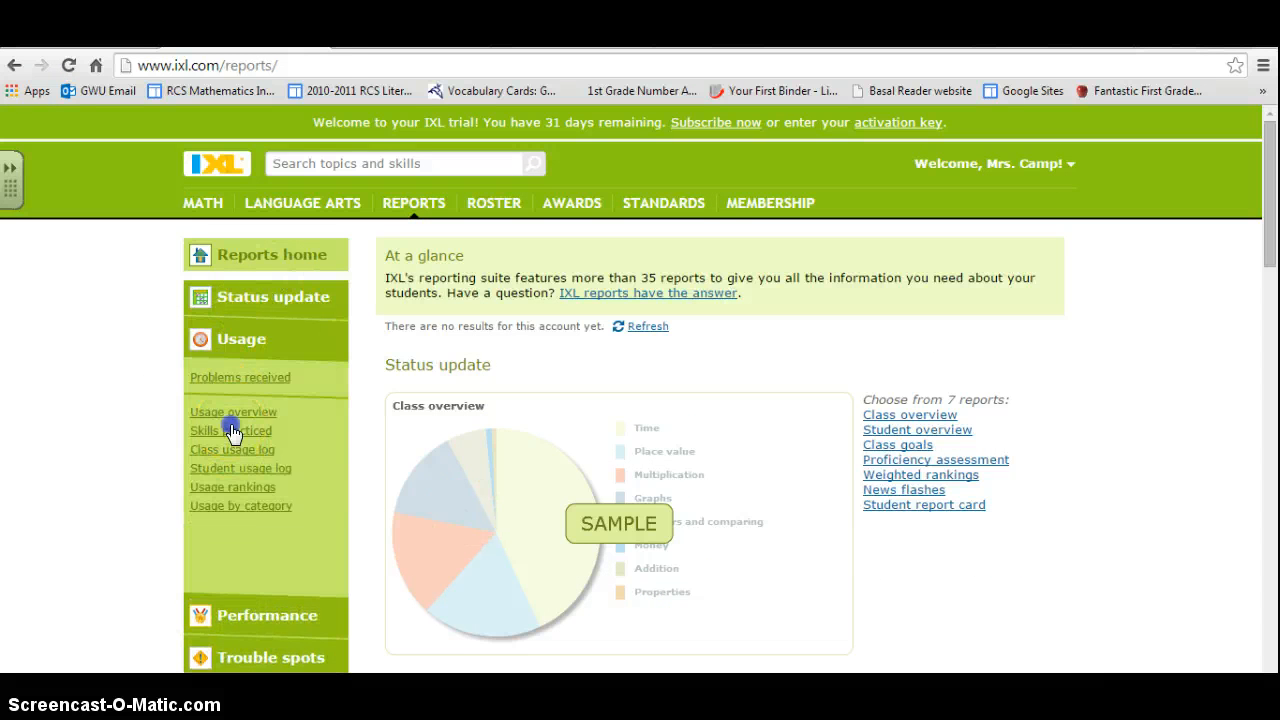
left_click(230, 432)
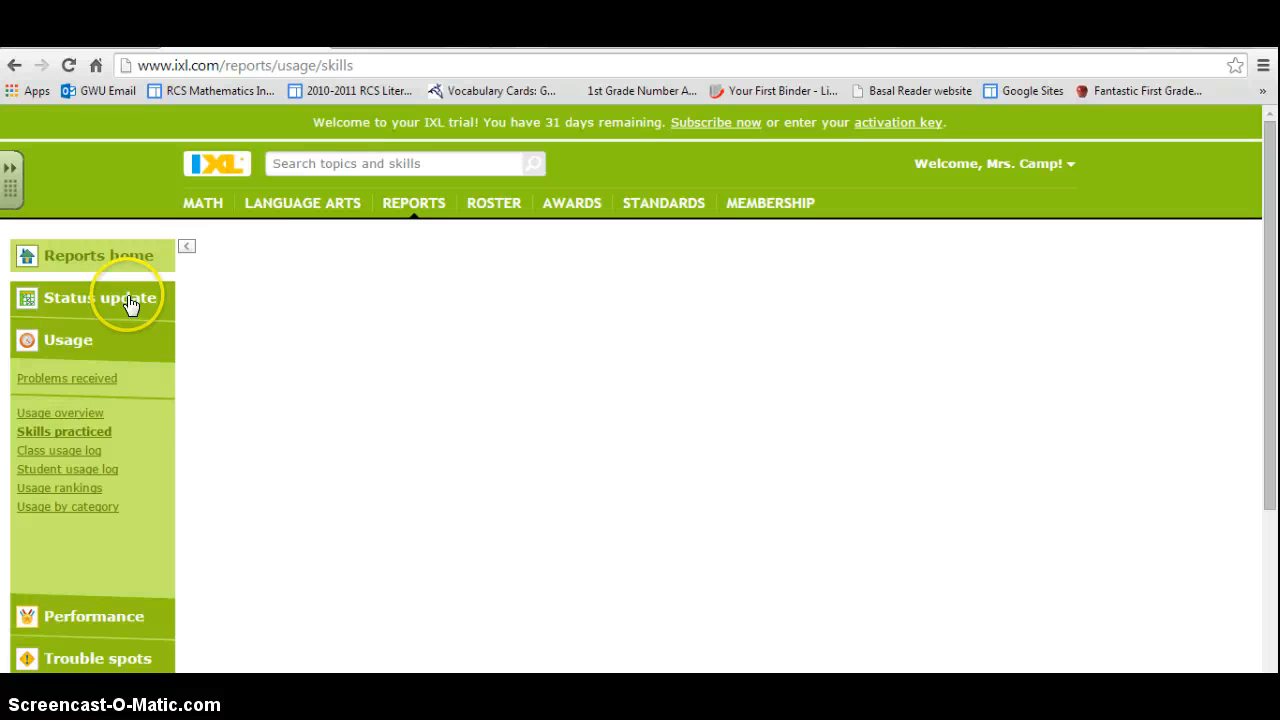
left_click(64, 432)
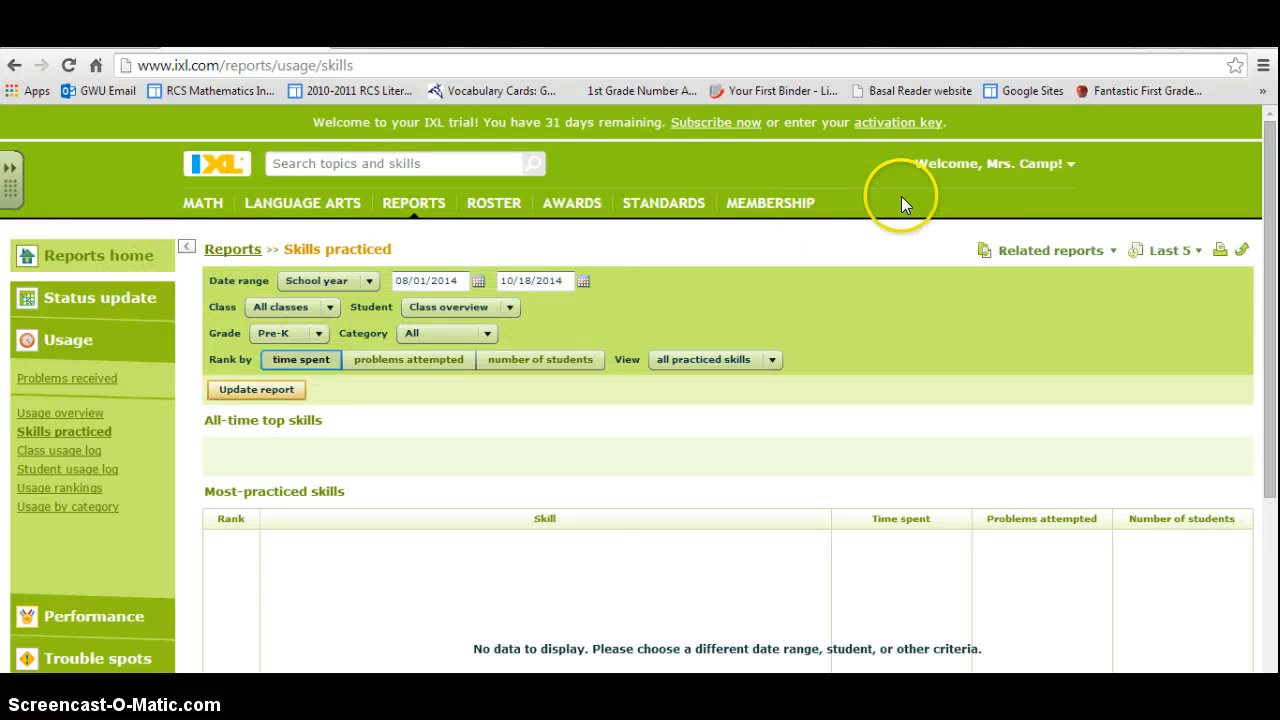
mouse_move(536, 164)
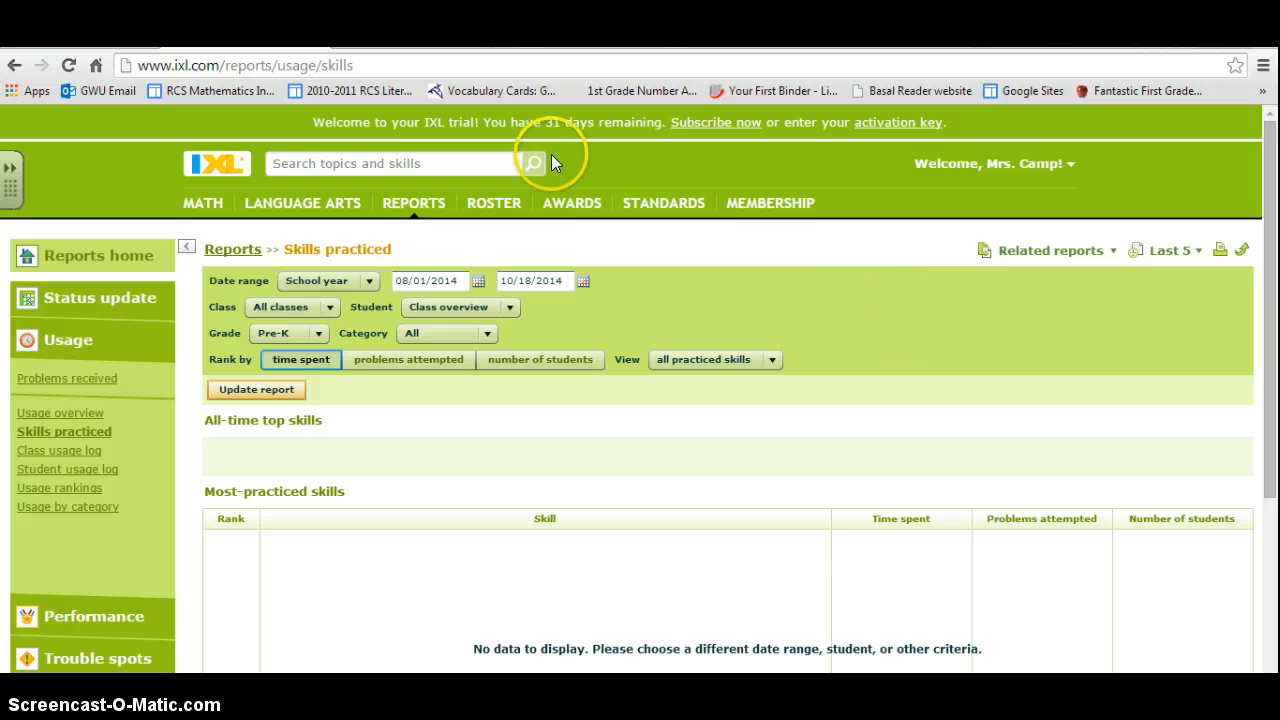
mouse_move(108, 160)
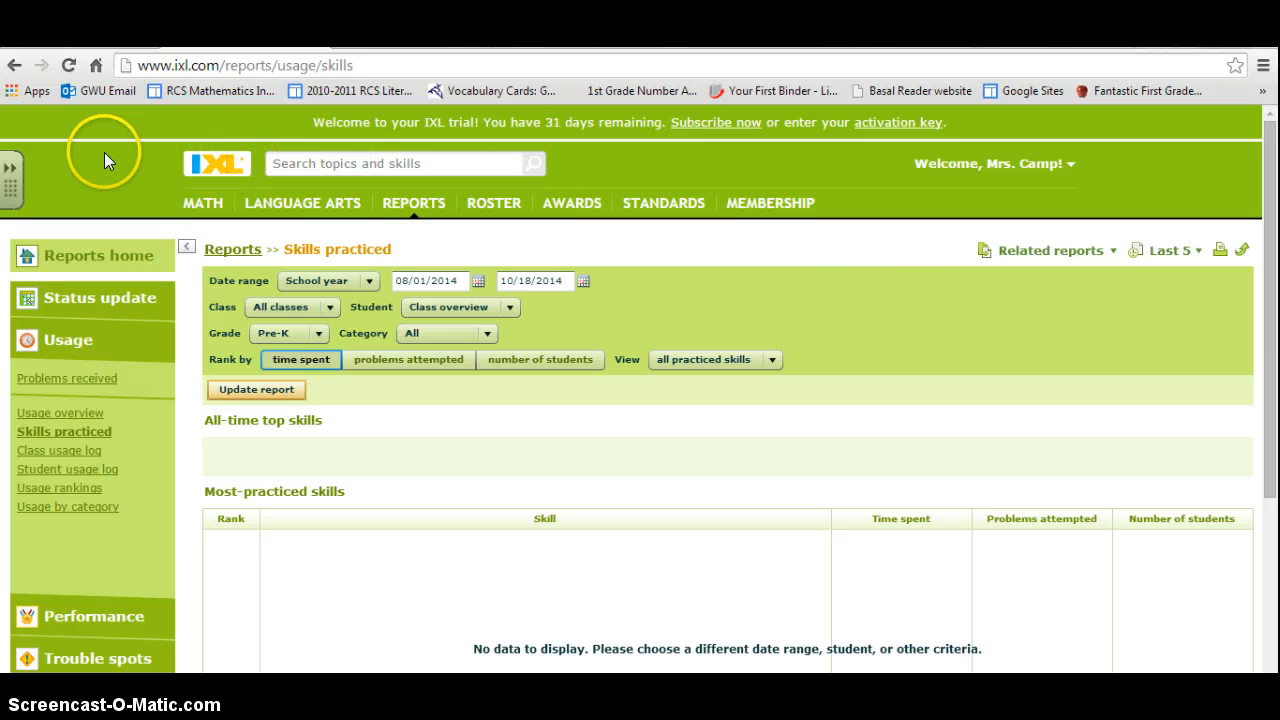
mouse_move(382, 660)
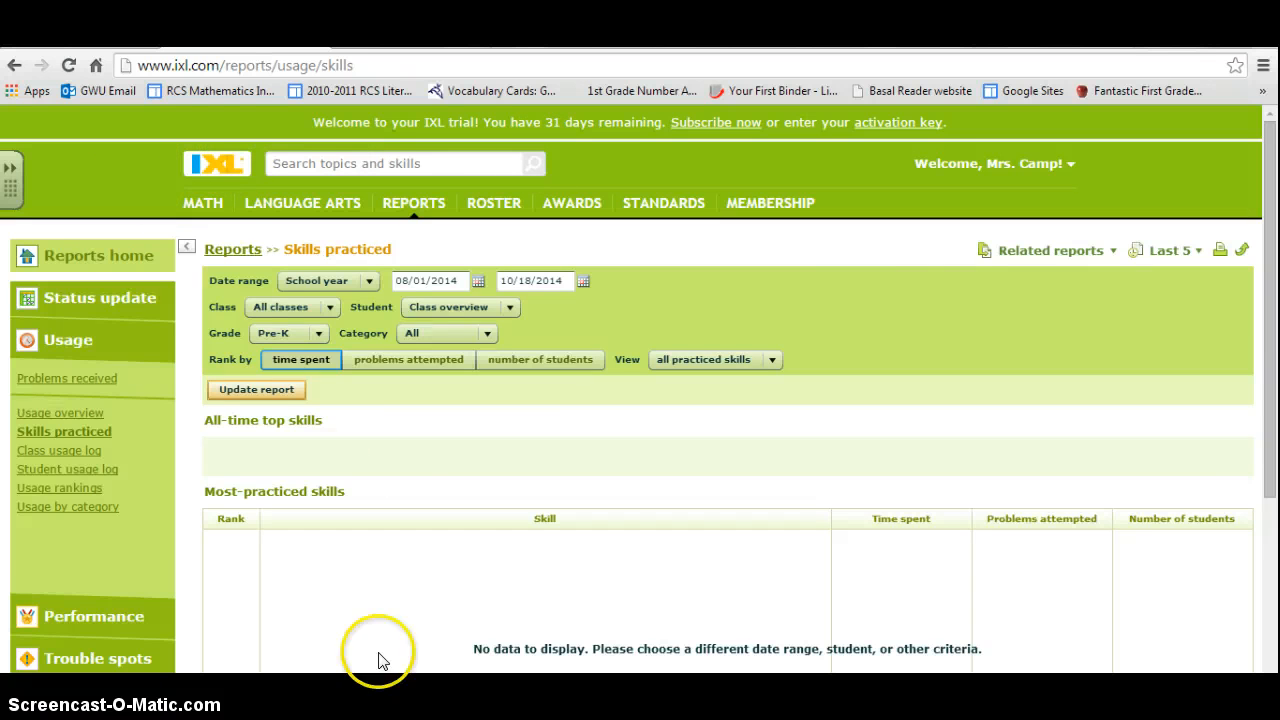